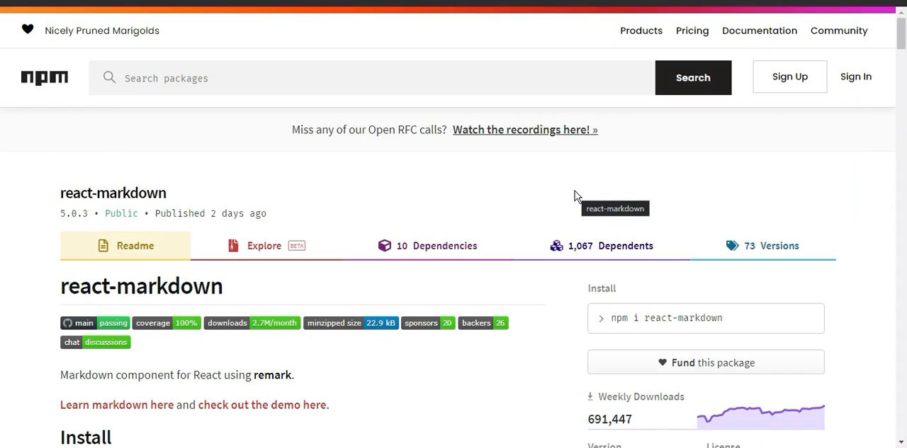
pyautogui.moveTo(516, 176)
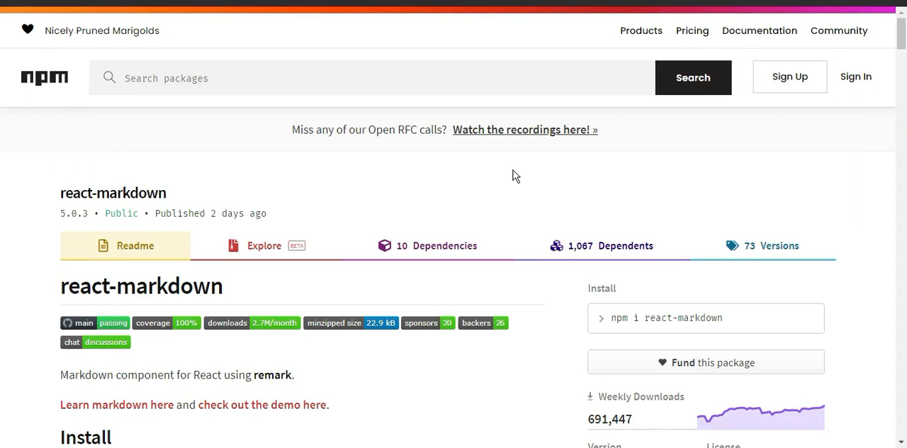
pyautogui.moveTo(156, 197)
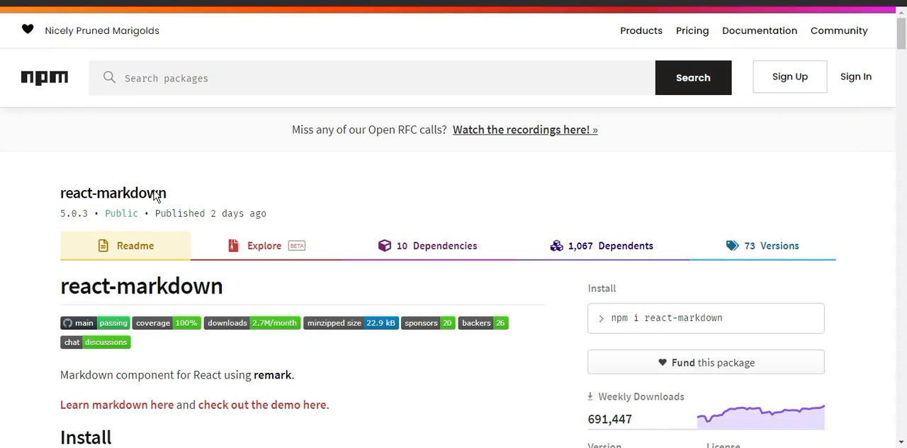
# Step: Read the react-markdown usage examples and reveal the equivalent JSX for the plugin example
pyautogui.scroll(-3)
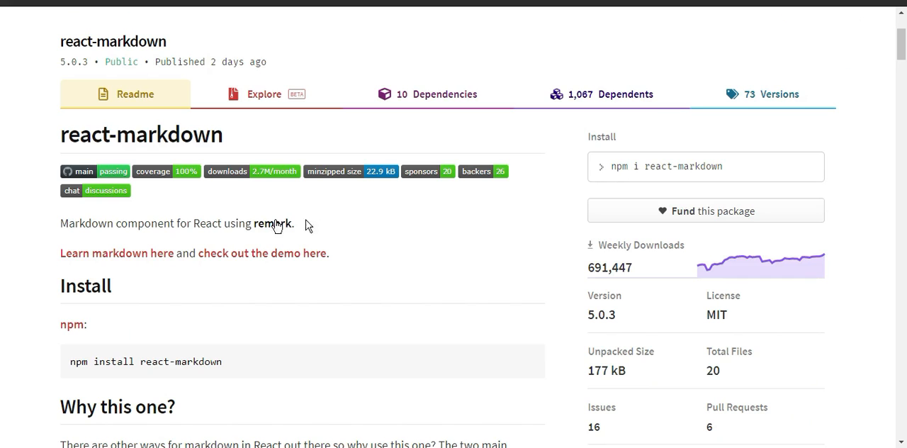
pyautogui.moveTo(195, 226)
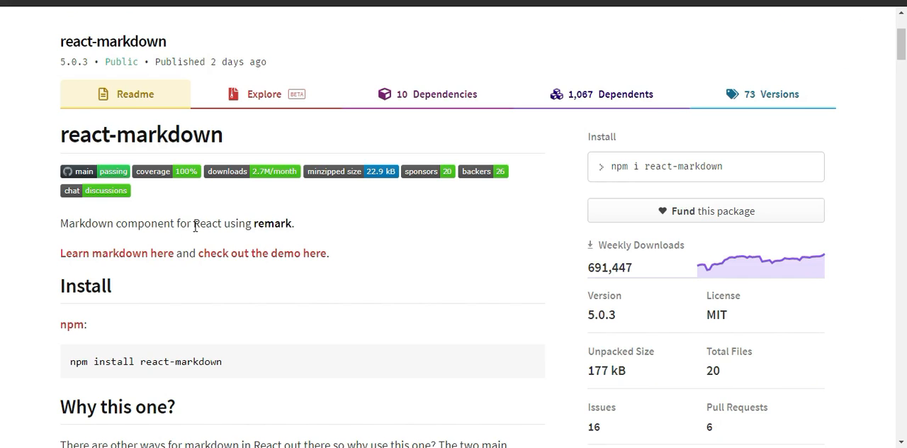
pyautogui.scroll(-3)
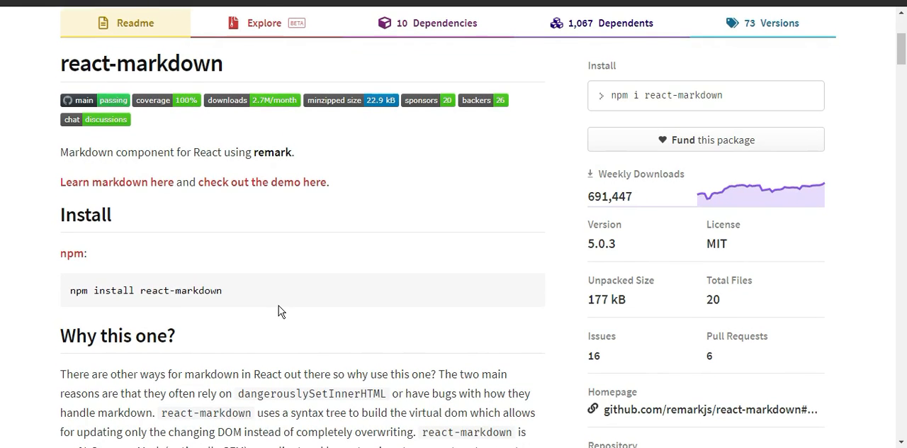
pyautogui.scroll(-3)
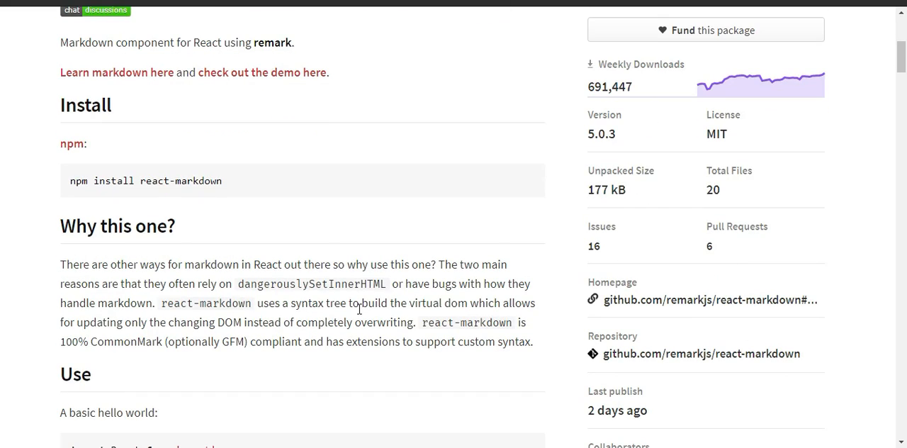
pyautogui.moveTo(447, 296)
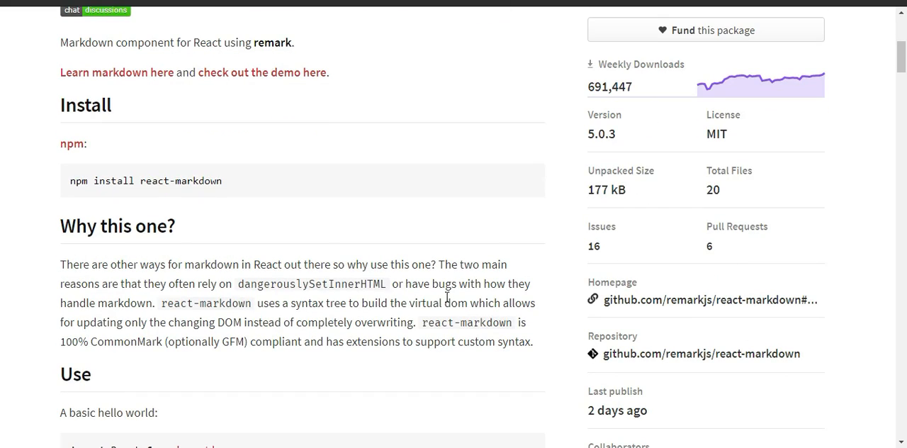
pyautogui.moveTo(317, 305)
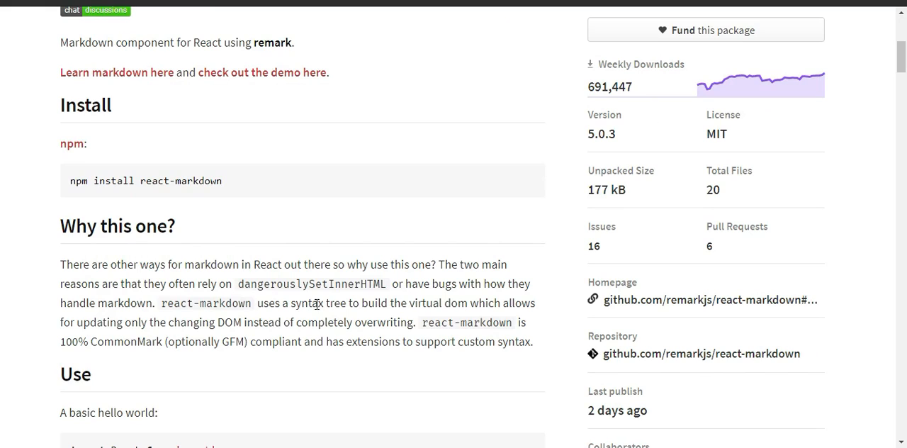
pyautogui.moveTo(495, 303)
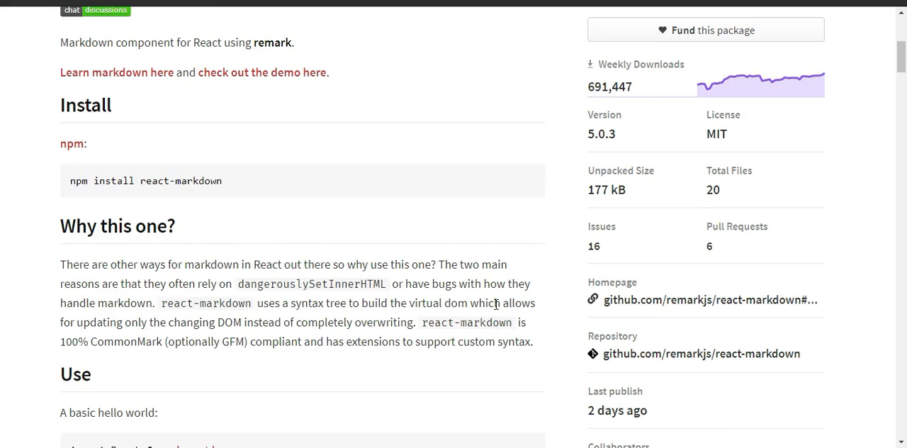
pyautogui.moveTo(254, 329)
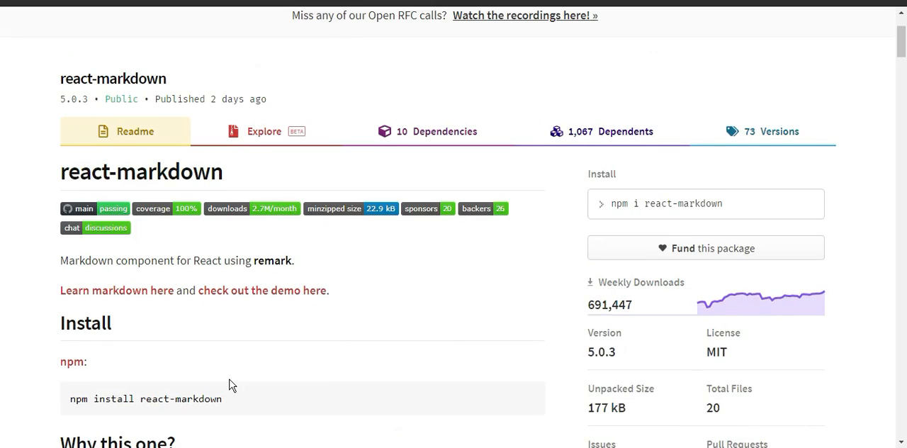
pyautogui.scroll(-3)
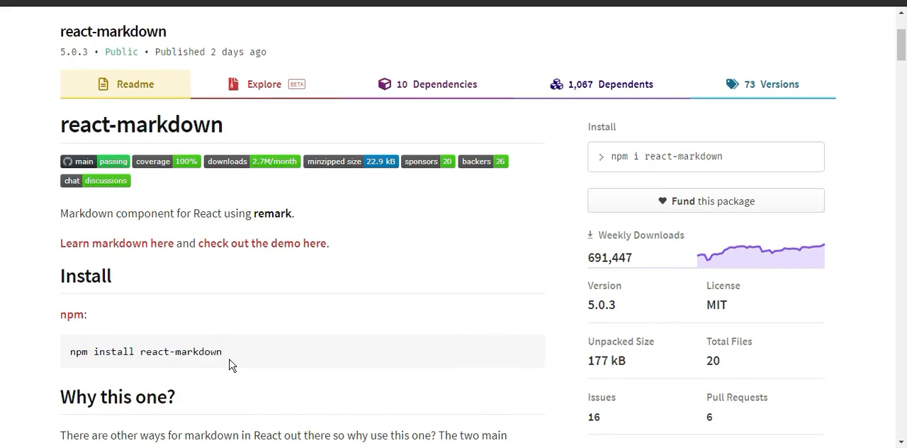
pyautogui.scroll(-3)
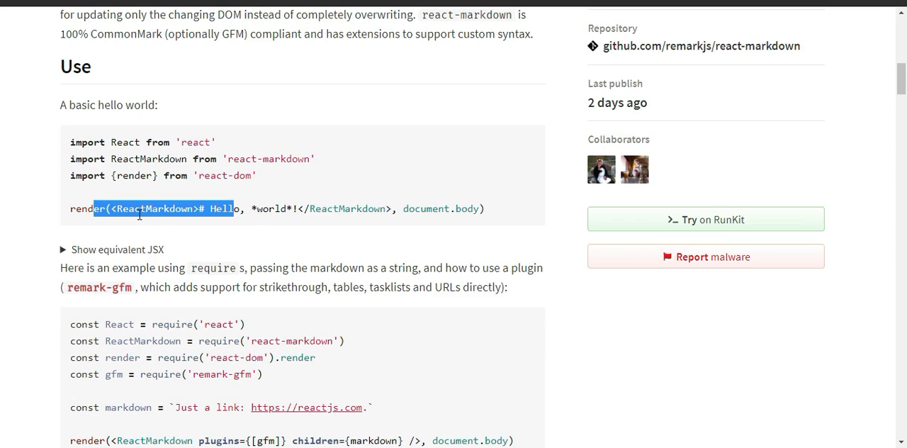
pyautogui.scroll(-3)
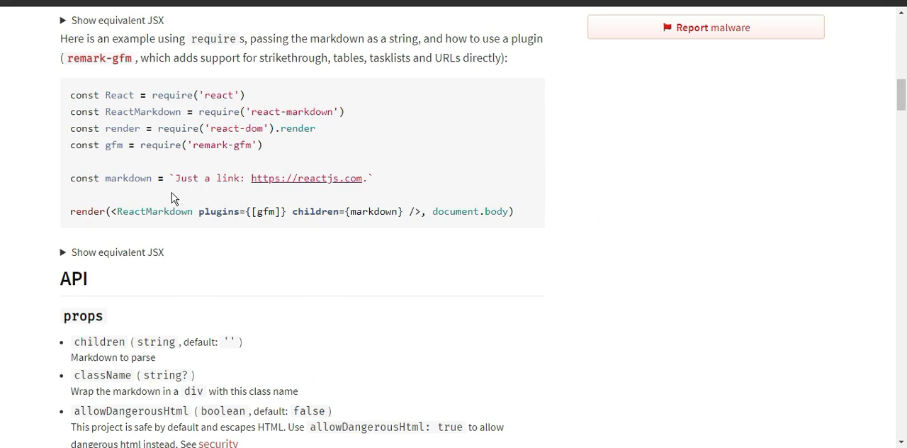
pyautogui.click(117, 252)
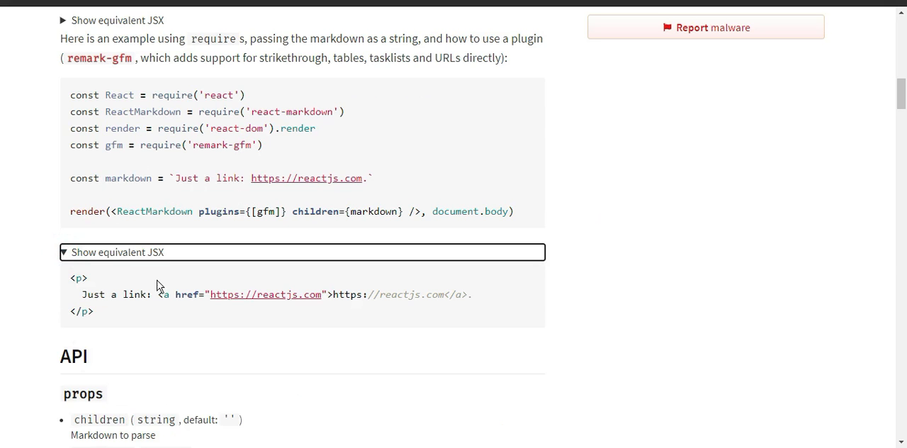
pyautogui.scroll(-3)
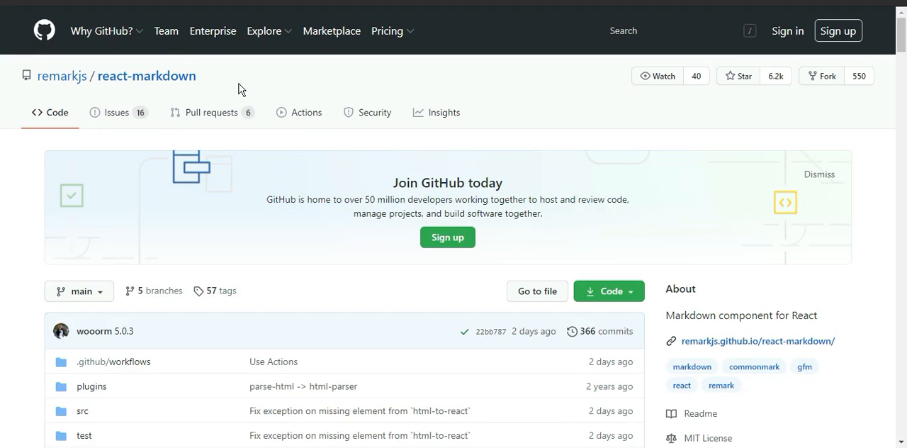
pyautogui.scroll(-3)
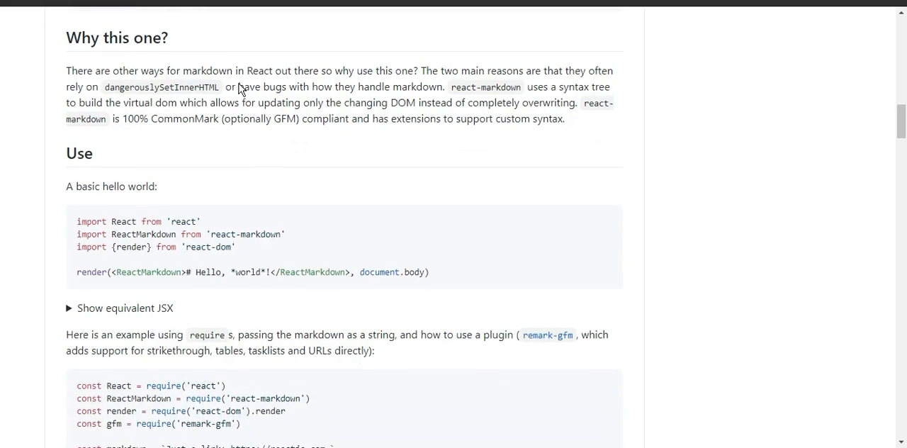
pyautogui.scroll(-3)
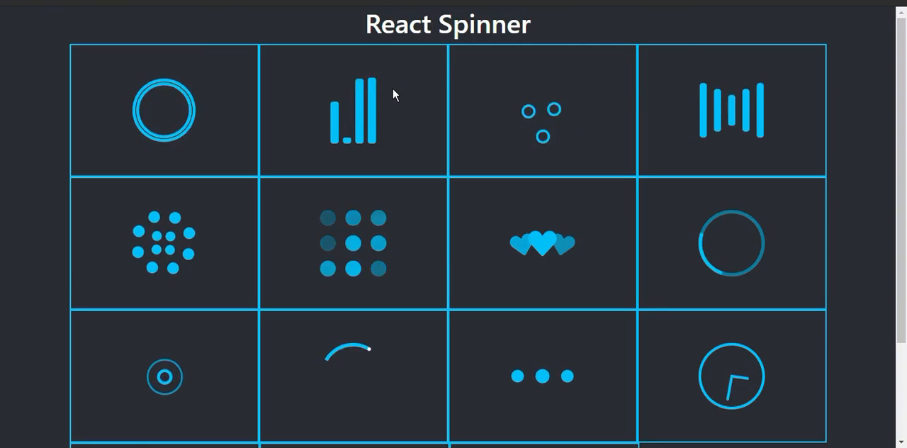
pyautogui.moveTo(455, 189)
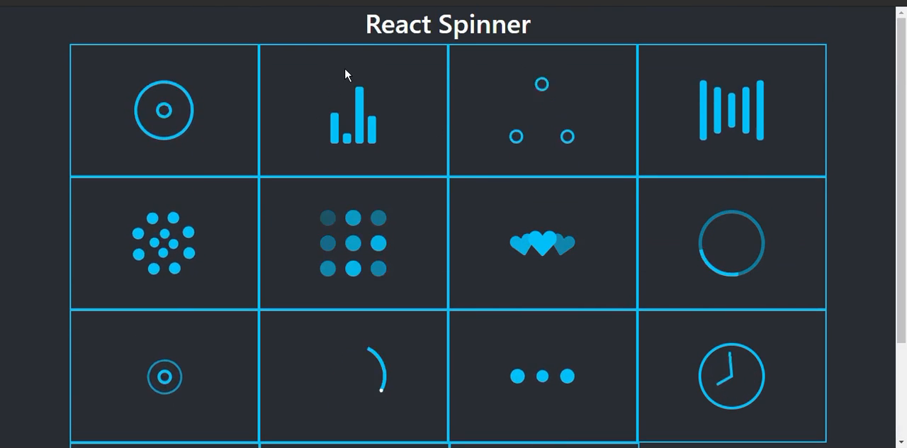
pyautogui.scroll(-3)
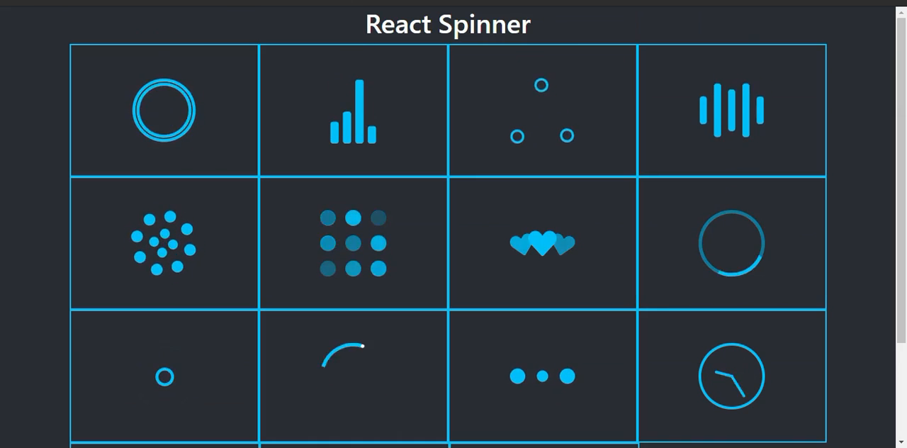
pyautogui.scroll(-3)
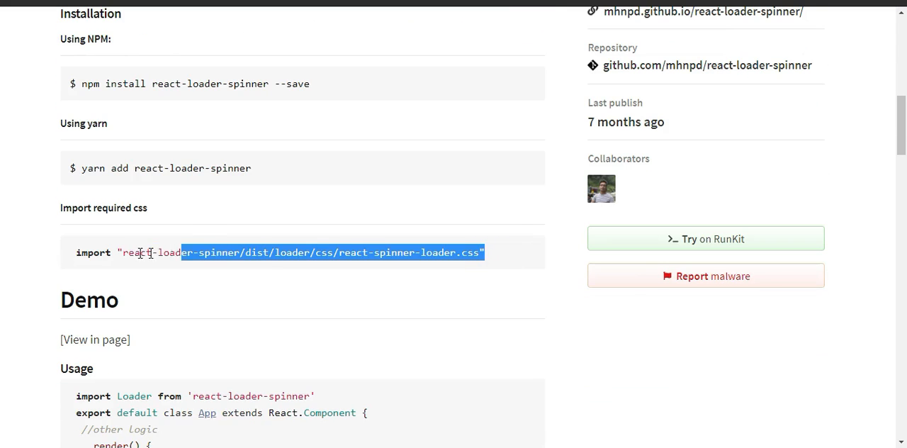
# Step: Scroll to the react-loader-spinner Usage code and select the type="Puff" prop
pyautogui.scroll(-3)
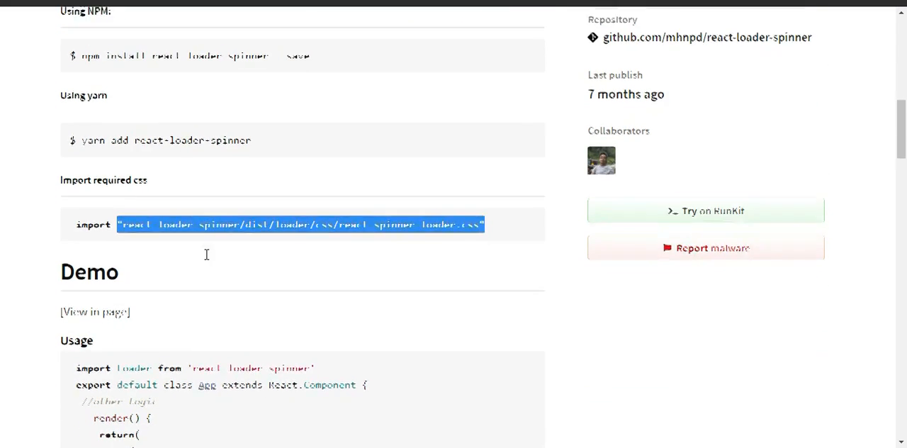
pyautogui.scroll(-3)
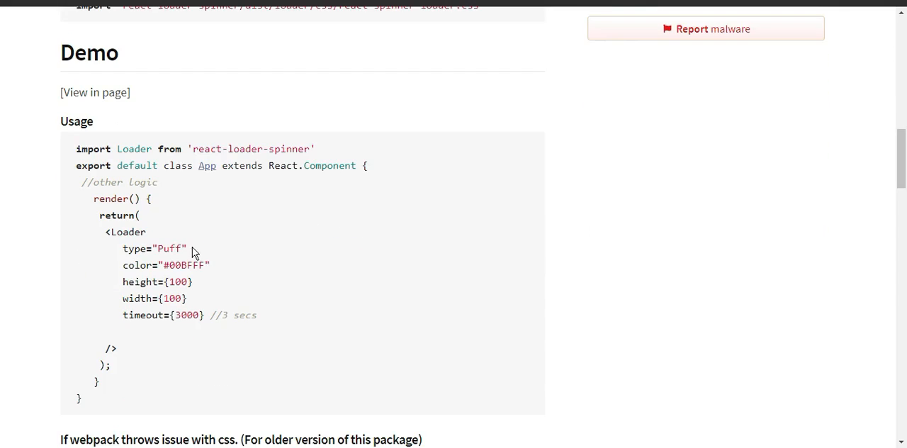
pyautogui.scroll(-3)
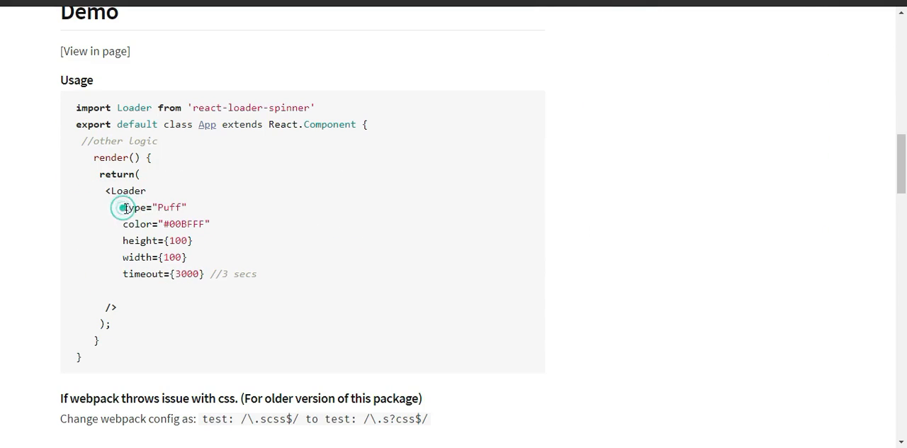
pyautogui.doubleClick(136, 207)
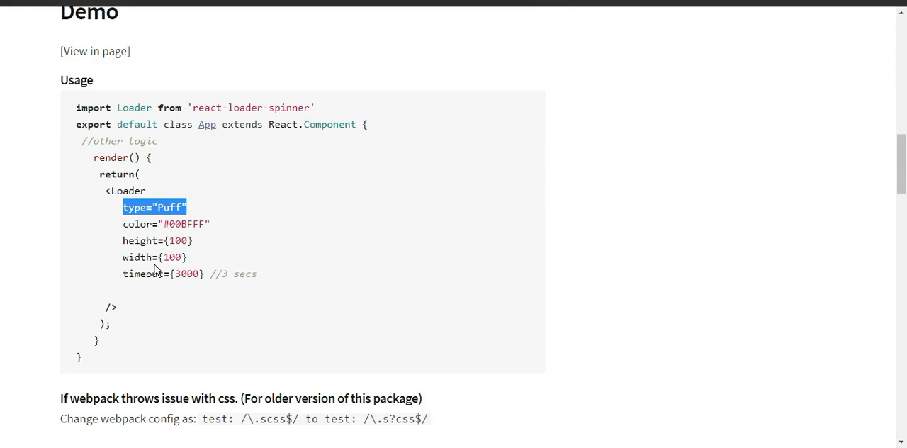
# Step: Read through the spinner types and PropTypes tables in the readme
pyautogui.scroll(-3)
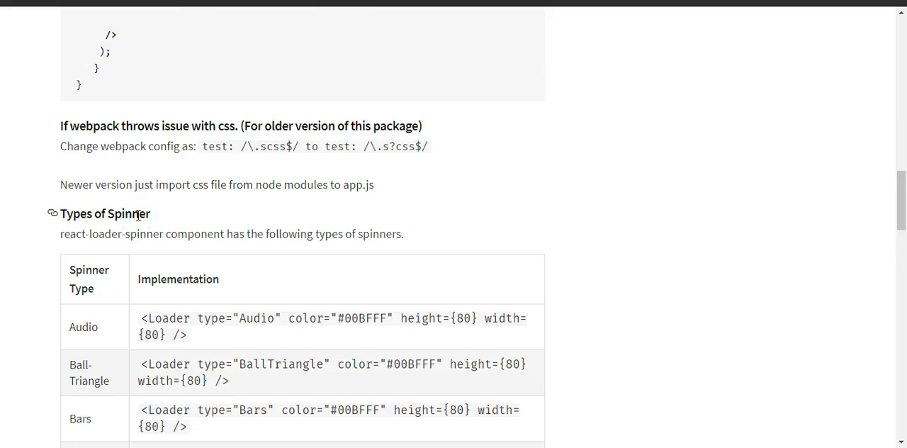
pyautogui.scroll(-3)
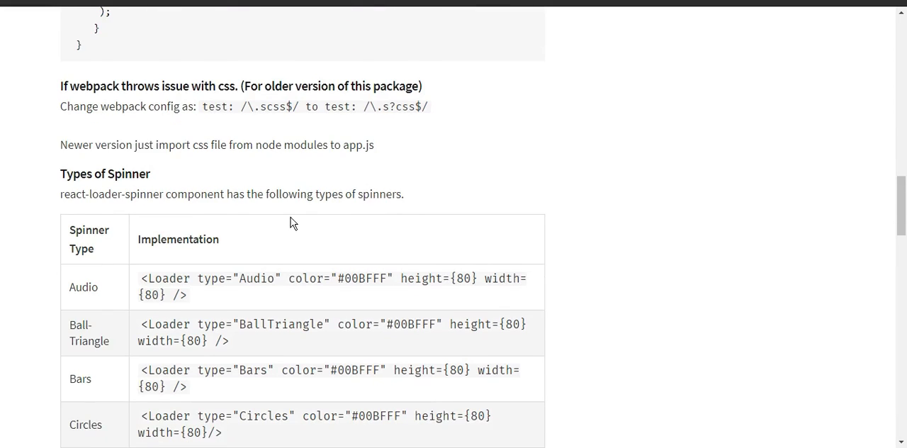
pyautogui.scroll(-3)
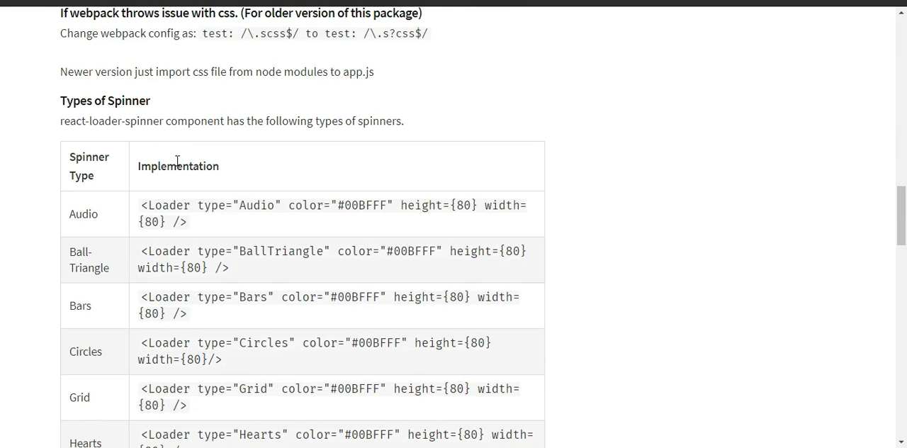
pyautogui.scroll(-3)
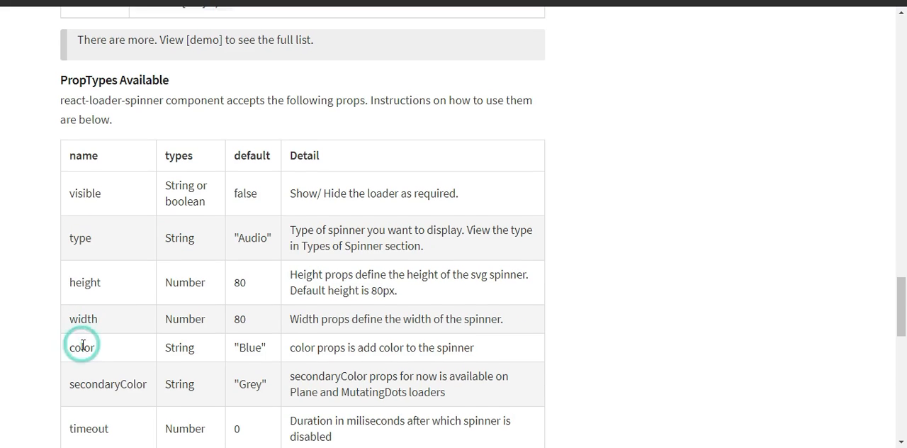
pyautogui.scroll(-3)
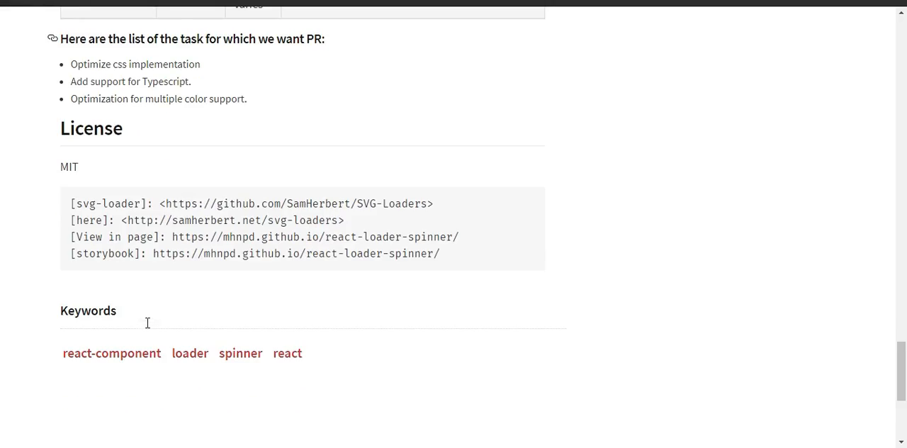
pyautogui.scroll(3)
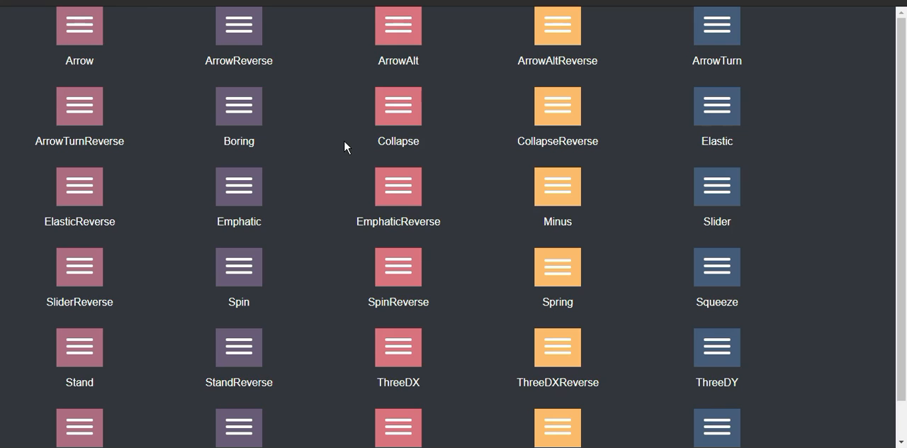
pyautogui.moveTo(341, 140)
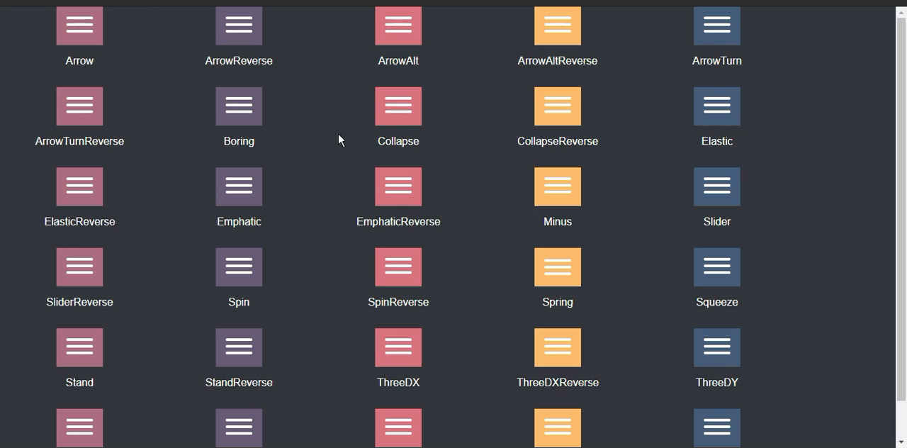
pyautogui.moveTo(148, 39)
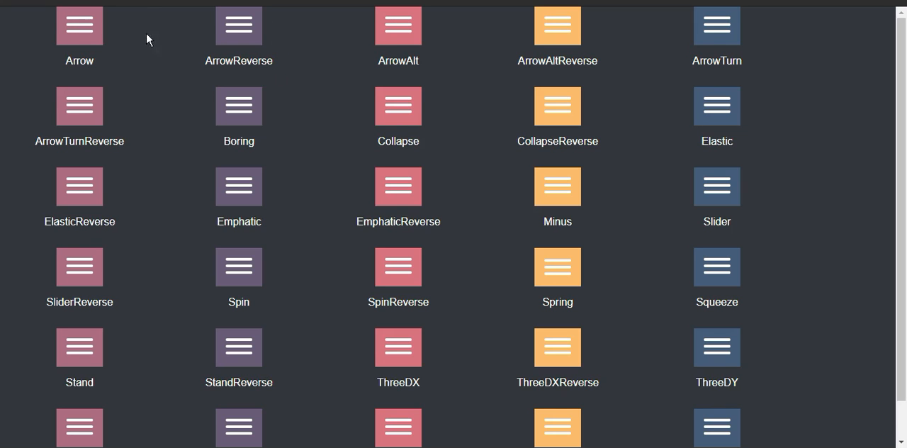
pyautogui.moveTo(64, 43)
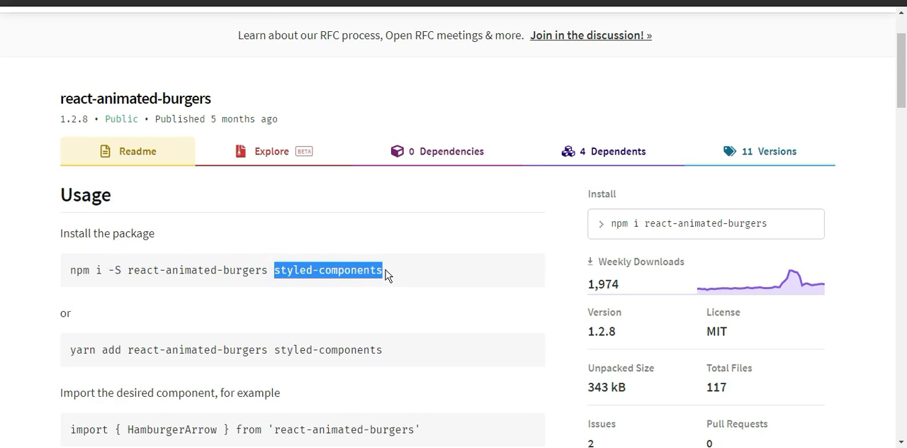
# Step: Scroll the react-animated-burgers readme through its Usage install and props instructions
pyautogui.scroll(-3)
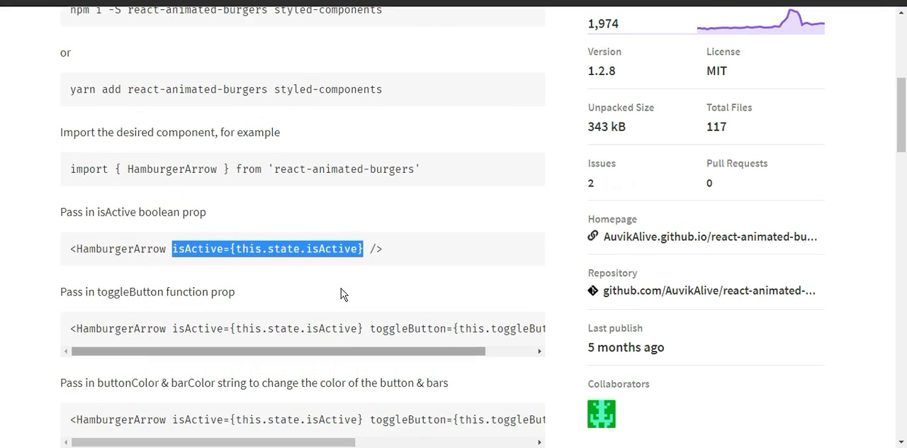
pyautogui.scroll(-3)
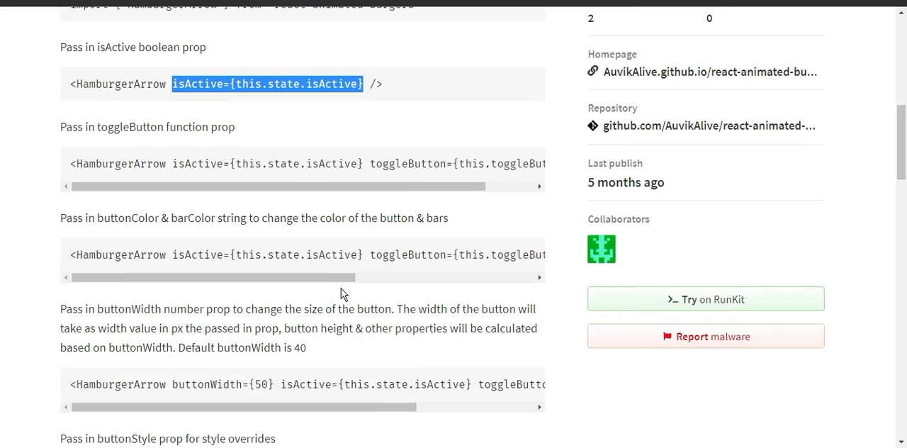
pyautogui.scroll(-3)
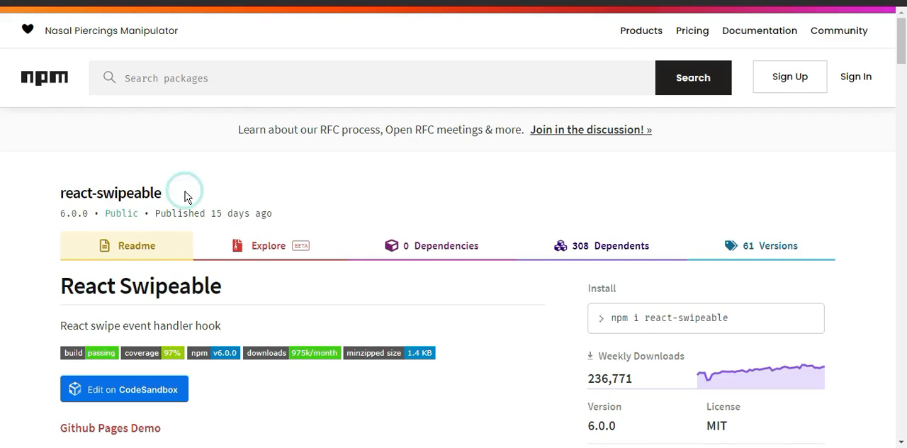
# Step: Scroll the react-swipeable readme toward the Github Pages Demo and useSwipeable example
pyautogui.scroll(-3)
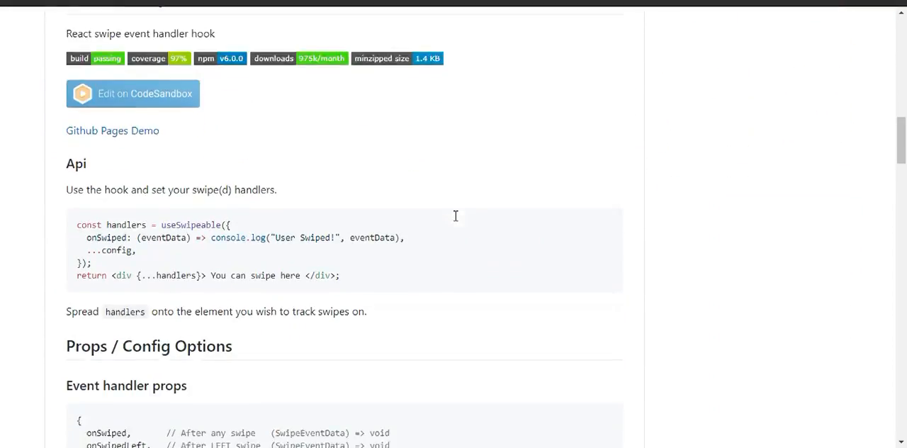
pyautogui.scroll(-3)
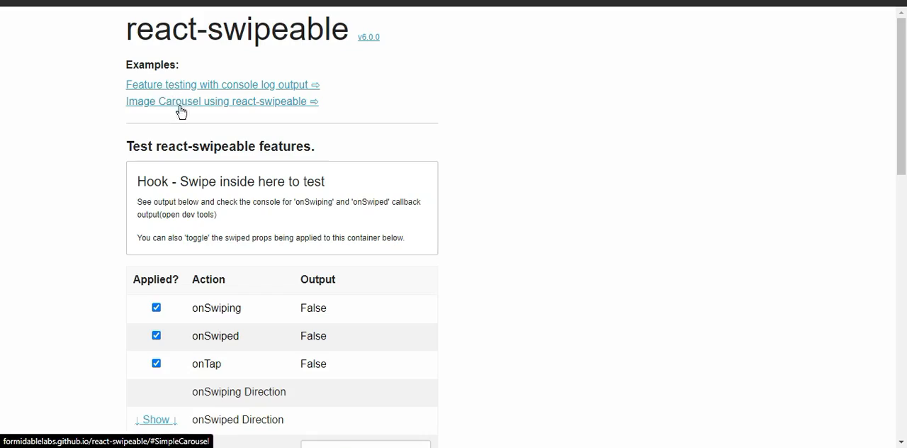
pyautogui.scroll(-3)
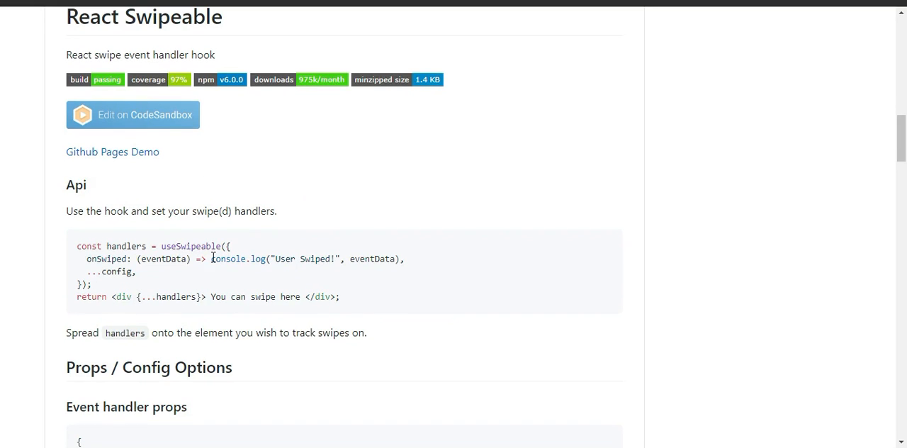
# Step: Highlight the onSwiped, onSwipedRight and onSwipedUp props, then read config defaults and swipe event data
pyautogui.scroll(-3)
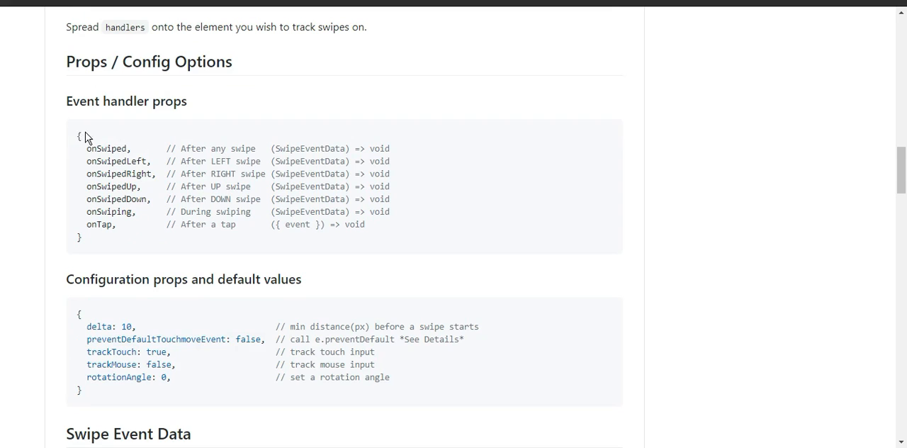
pyautogui.doubleClick(107, 148)
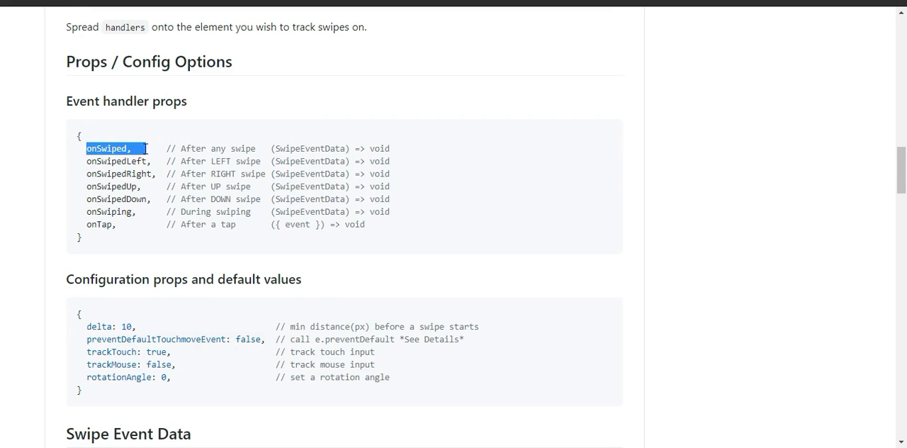
pyautogui.doubleClick(105, 173)
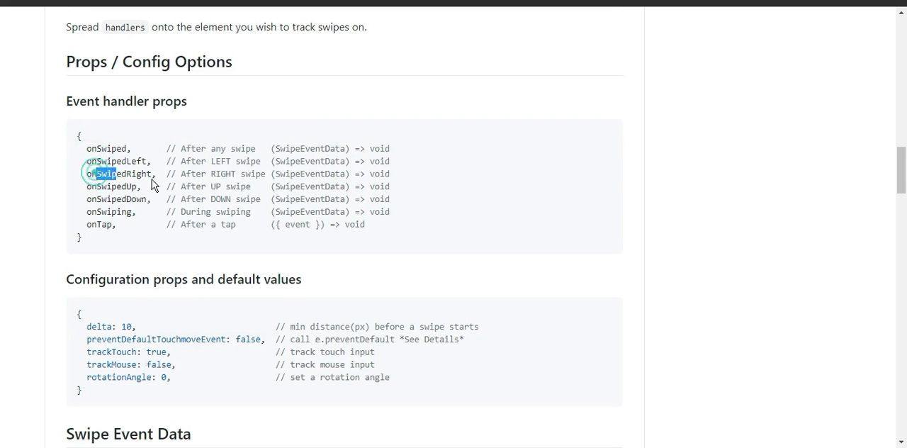
pyautogui.doubleClick(99, 185)
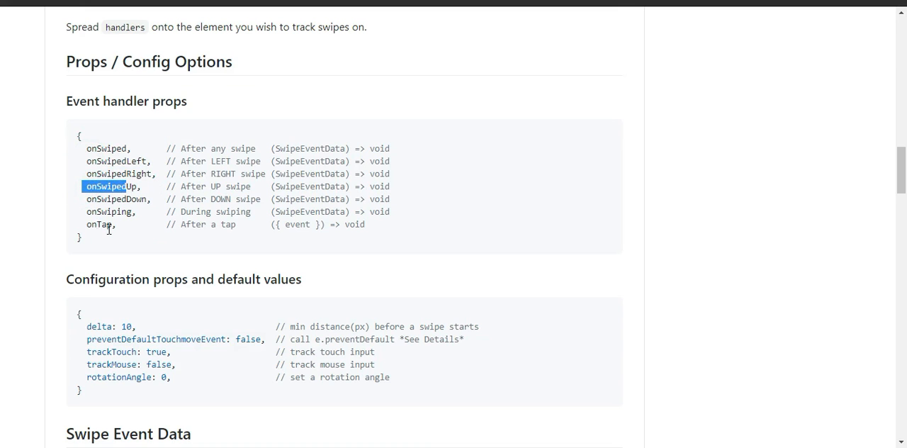
pyautogui.scroll(-3)
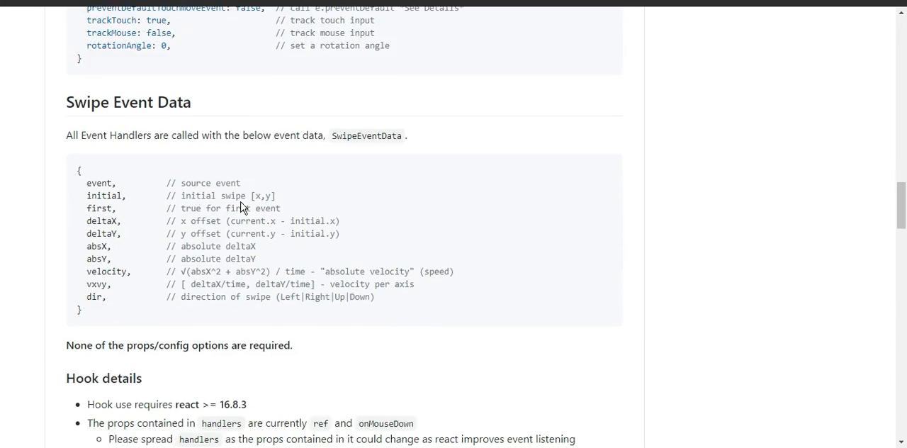
pyautogui.scroll(-3)
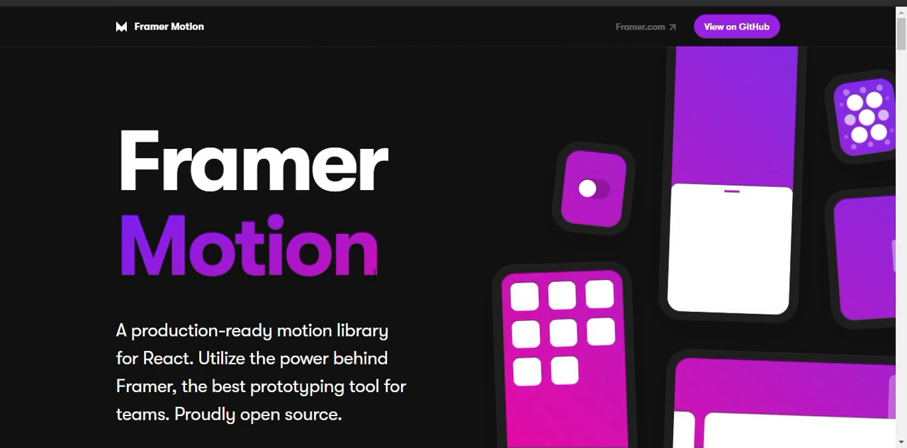
# Step: Scroll the Framer Motion homepage down to the declarative animation demo
pyautogui.scroll(-3)
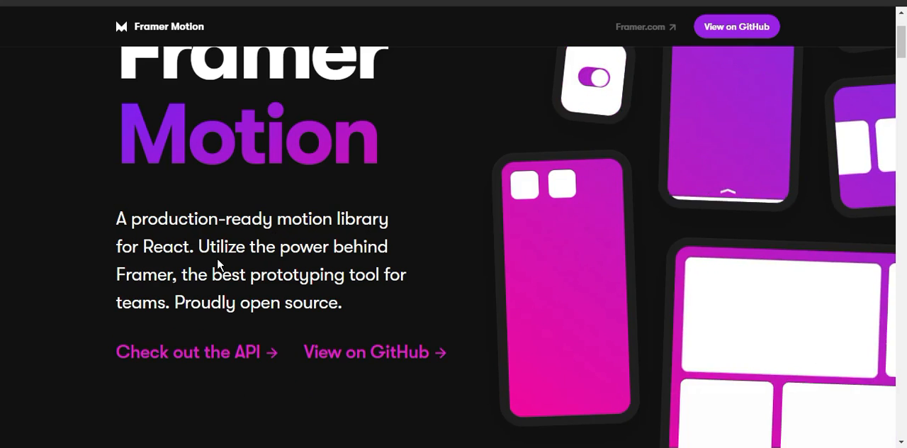
pyautogui.scroll(-3)
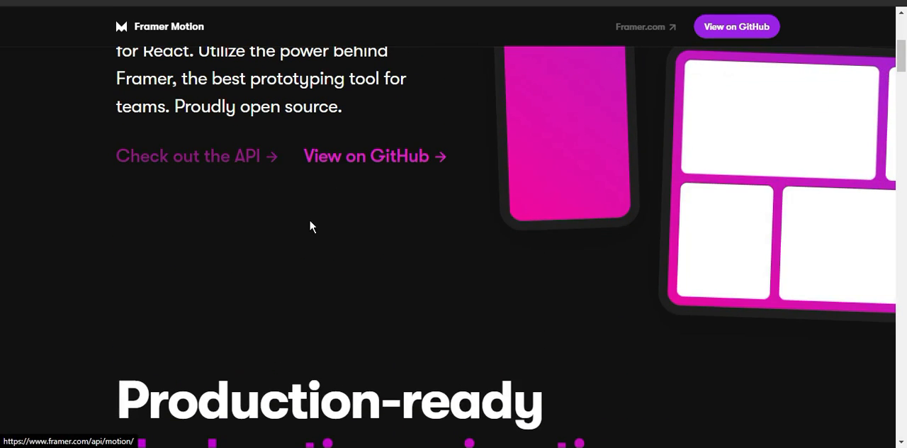
pyautogui.scroll(-3)
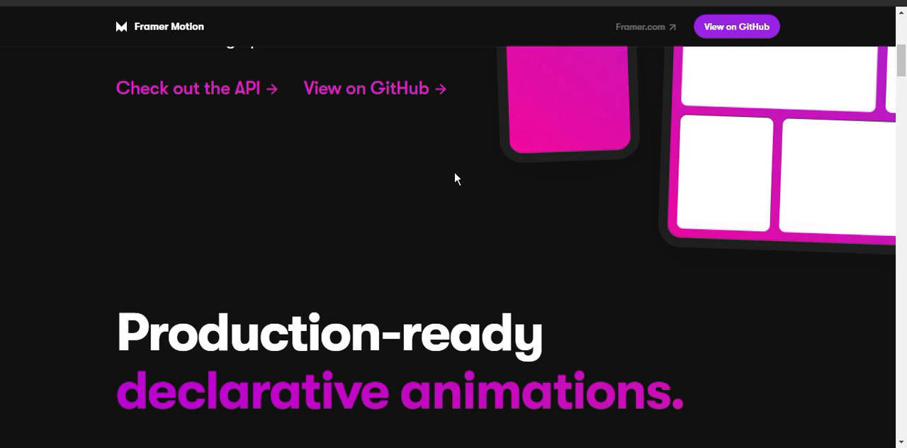
pyautogui.scroll(-3)
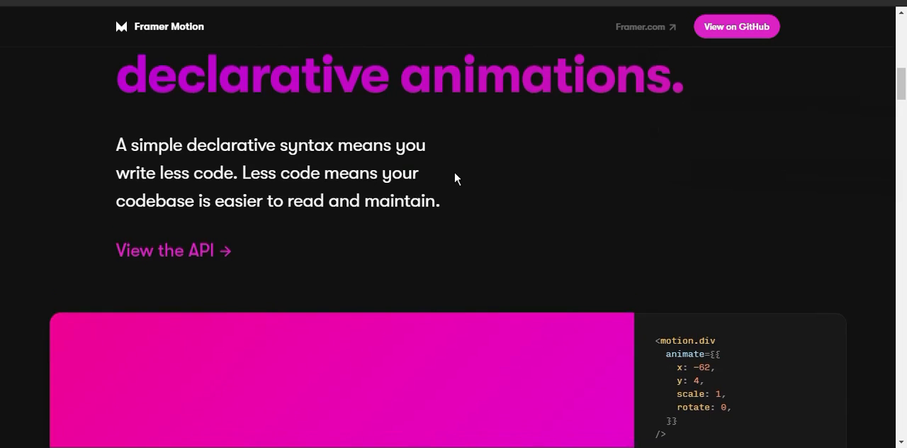
pyautogui.scroll(-3)
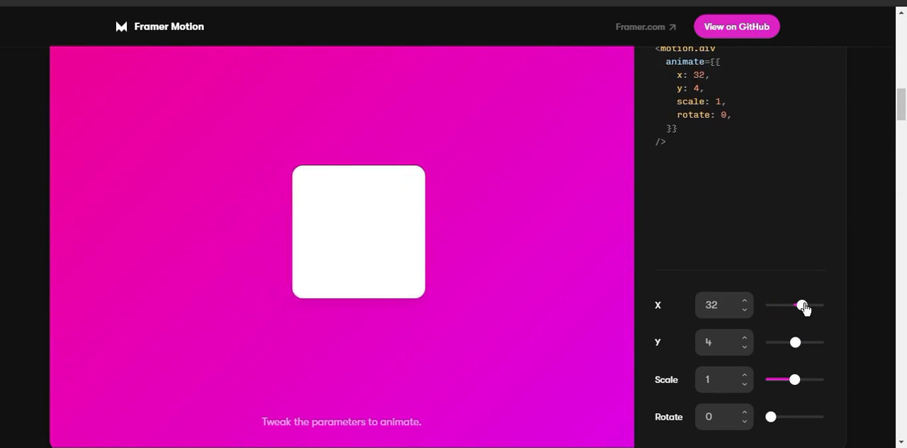
# Step: Drag the demo sliders to set y to -4, then scroll down to the Features grid
pyautogui.moveTo(803, 304); pyautogui.dragTo(810, 305)
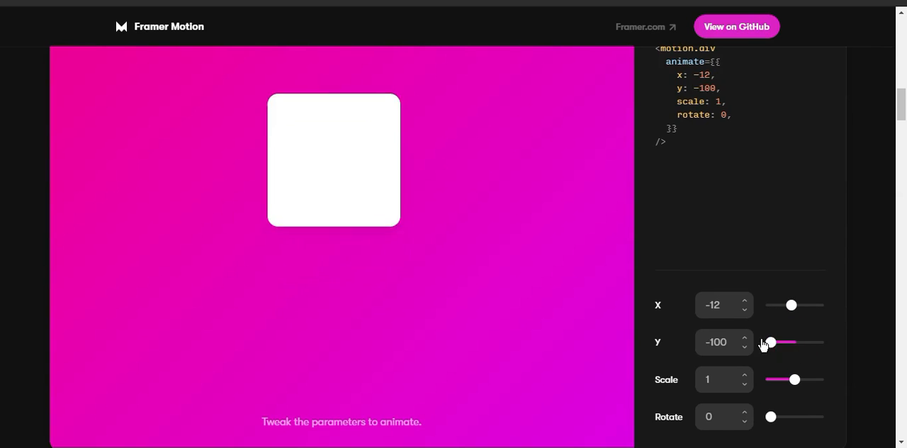
pyautogui.moveTo(770, 343); pyautogui.dragTo(794, 343)
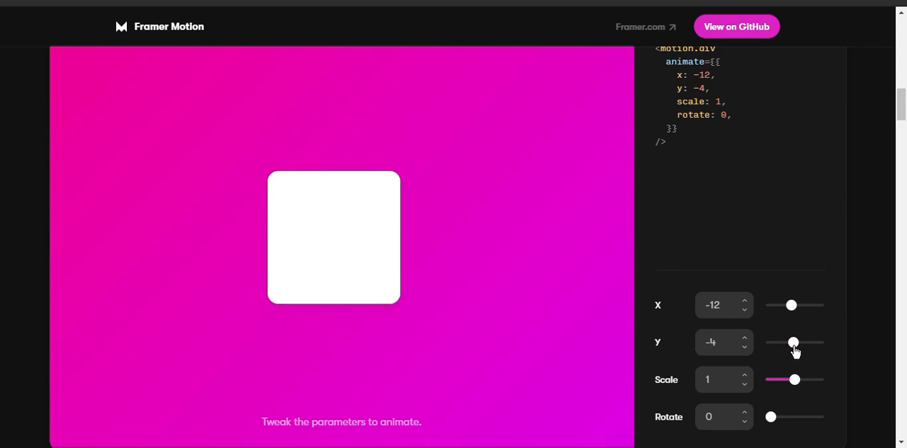
pyautogui.scroll(-3)
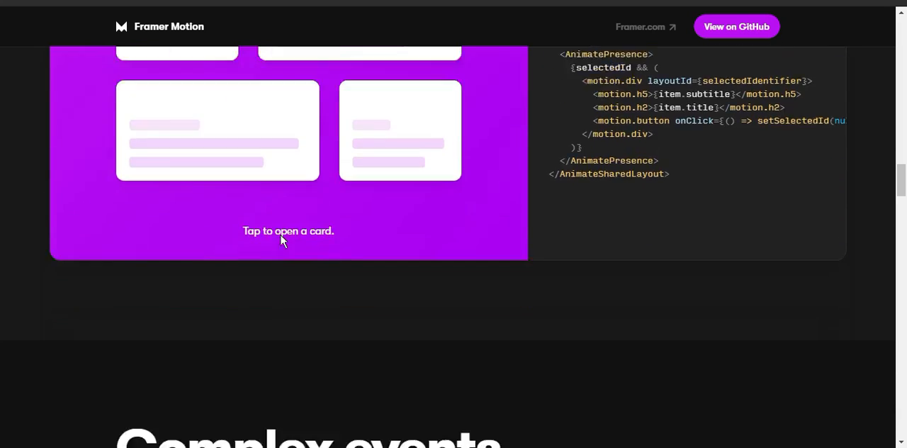
pyautogui.scroll(-3)
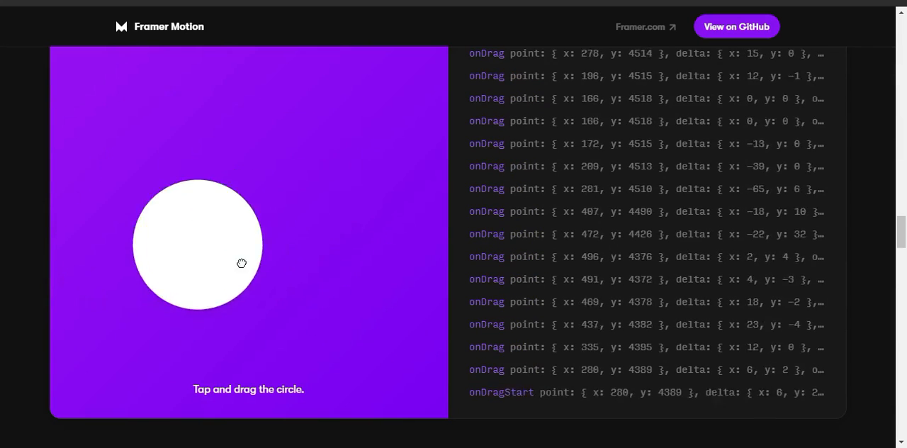
pyautogui.scroll(-3)
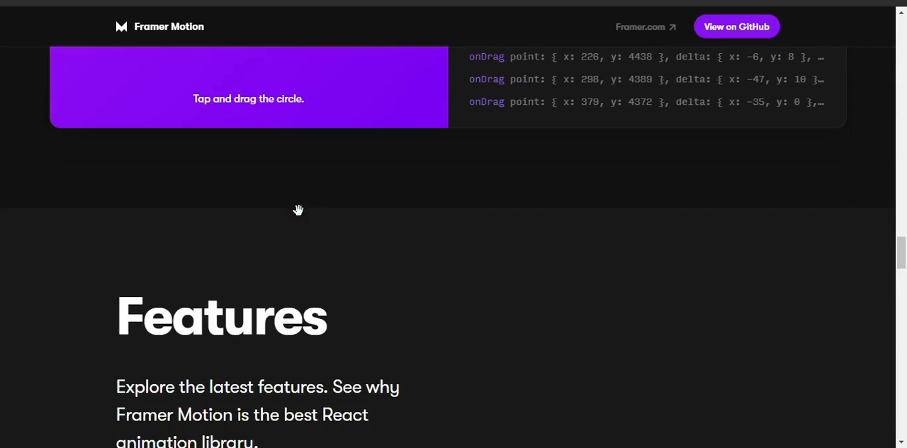
pyautogui.scroll(-3)
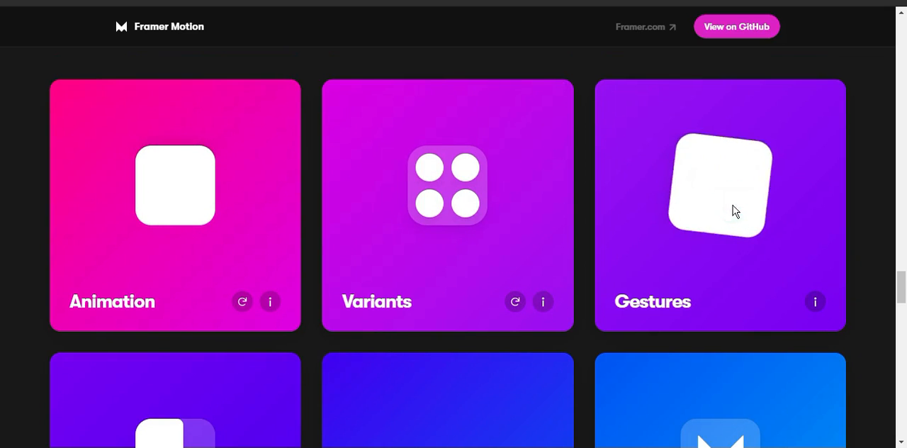
# Step: Browse the Drag, Scroll and Path cards, return to the hero, and open the Motion API reference
pyautogui.scroll(-3)
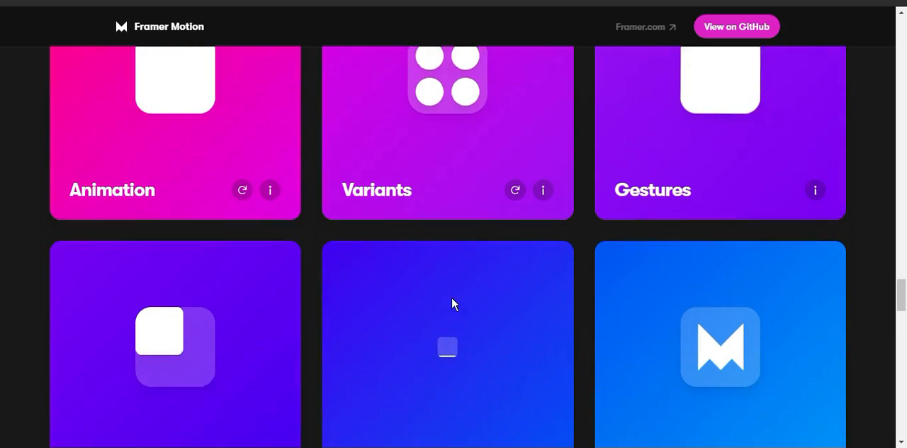
pyautogui.scroll(-3)
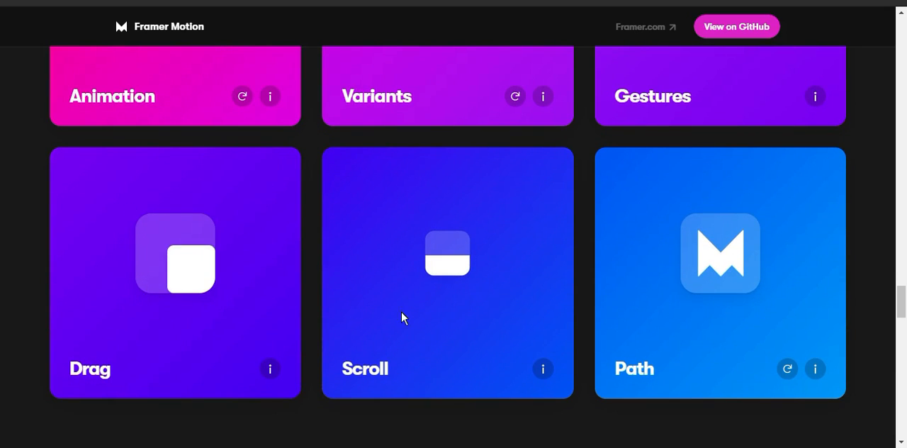
pyautogui.scroll(-3)
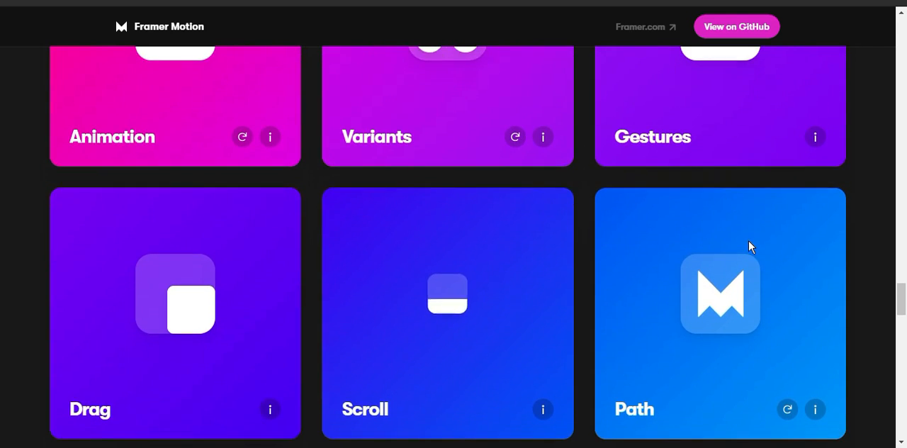
pyautogui.scroll(-3)
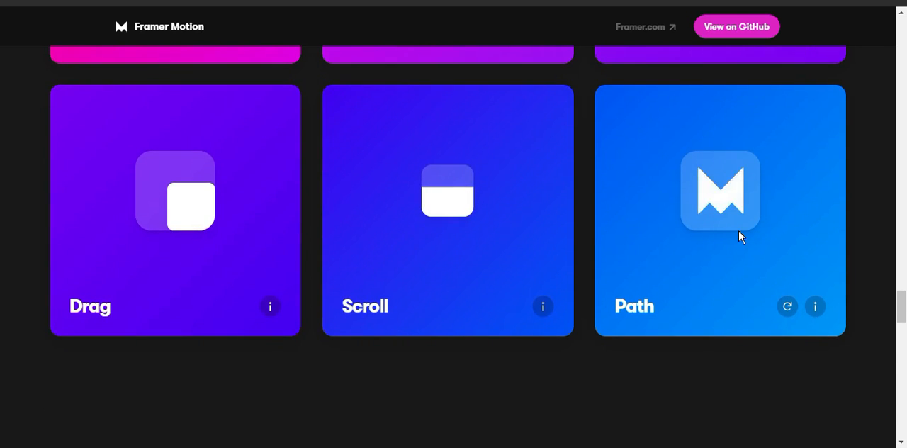
pyautogui.scroll(3)
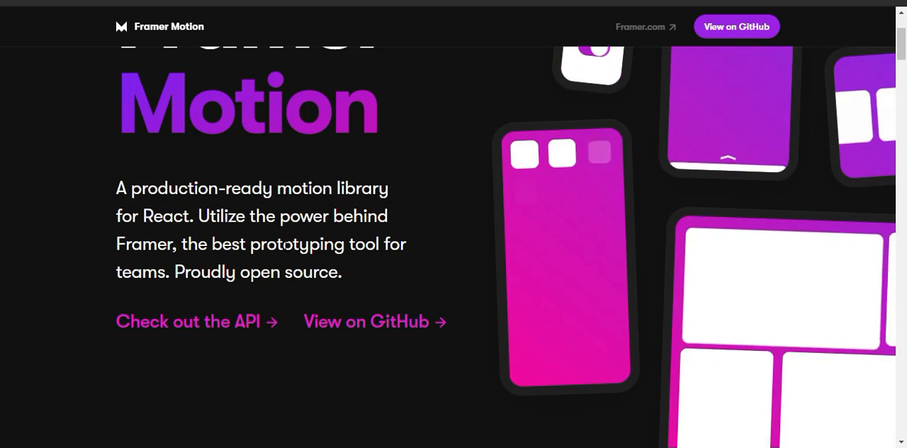
pyautogui.click(187, 321)
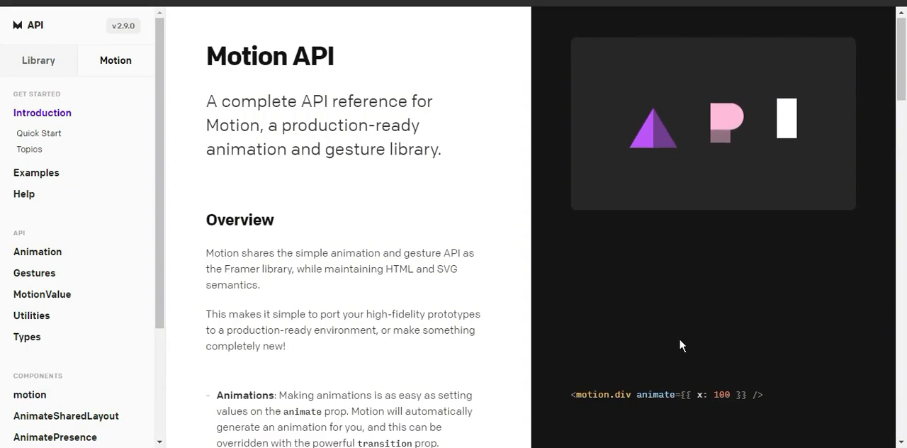
# Step: Scroll through the Motion API reference page
pyautogui.scroll(-3)
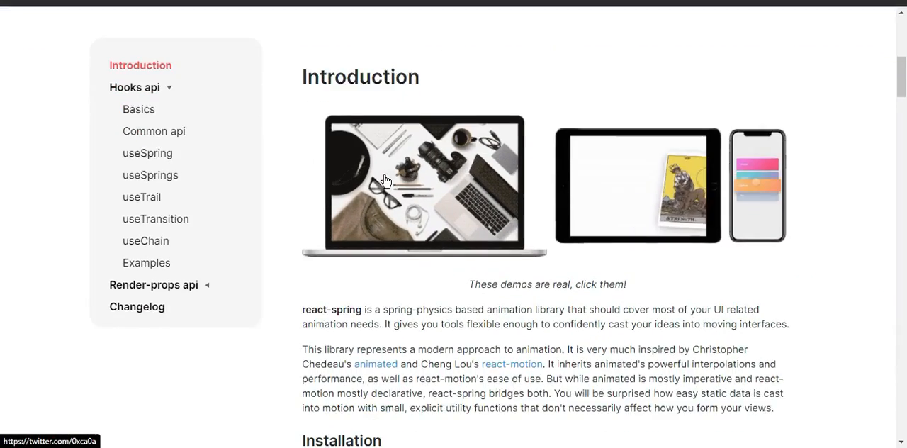
# Step: Open the react-spring hooks Examples page and scroll through its demos
pyautogui.scroll(-3)
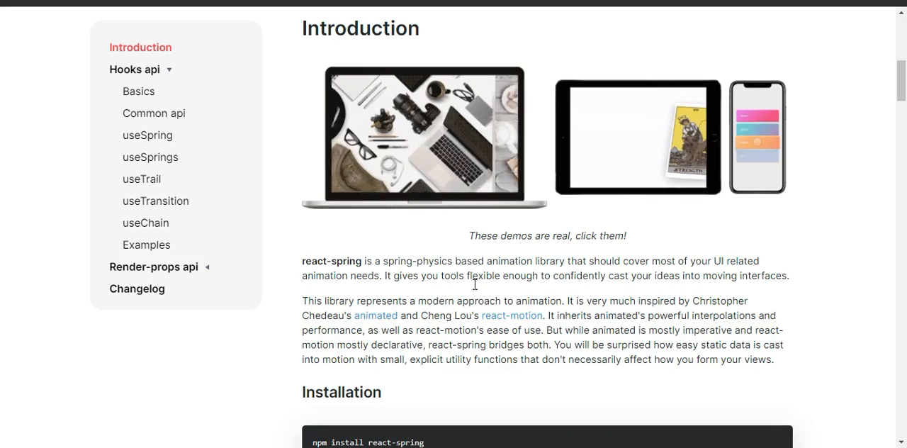
pyautogui.click(146, 245)
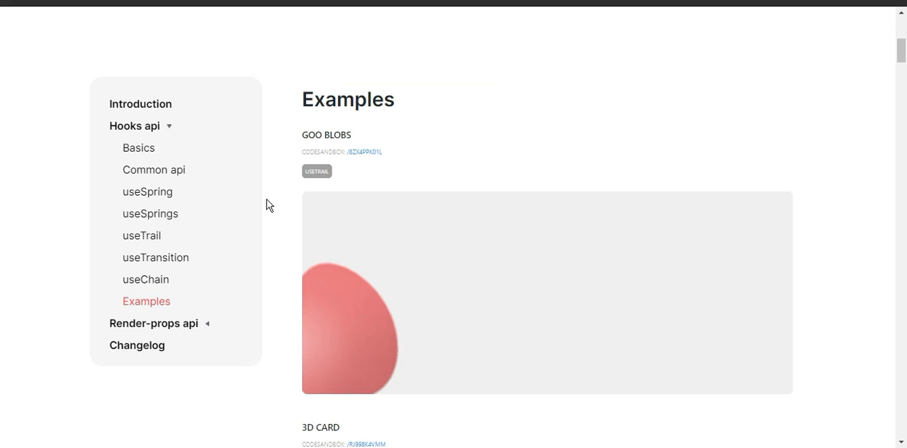
pyautogui.scroll(-3)
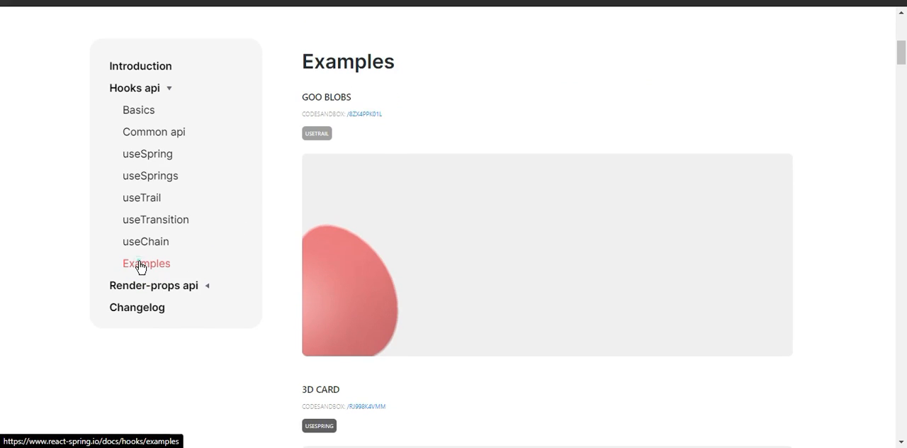
pyautogui.scroll(-3)
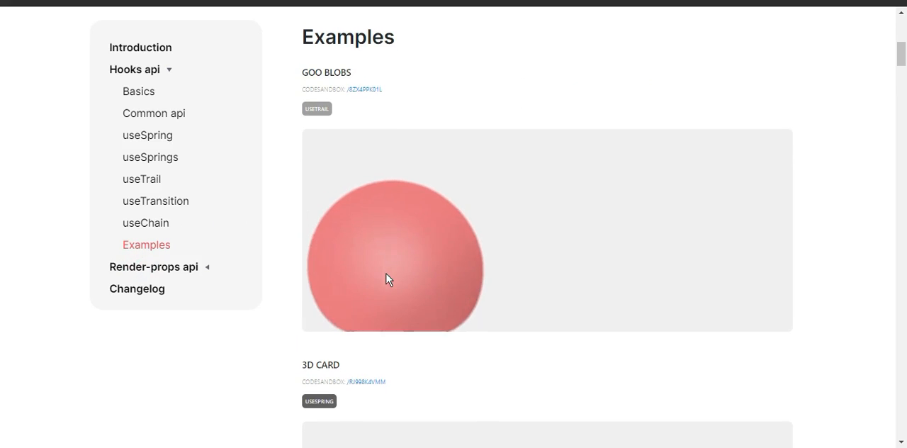
pyautogui.scroll(-3)
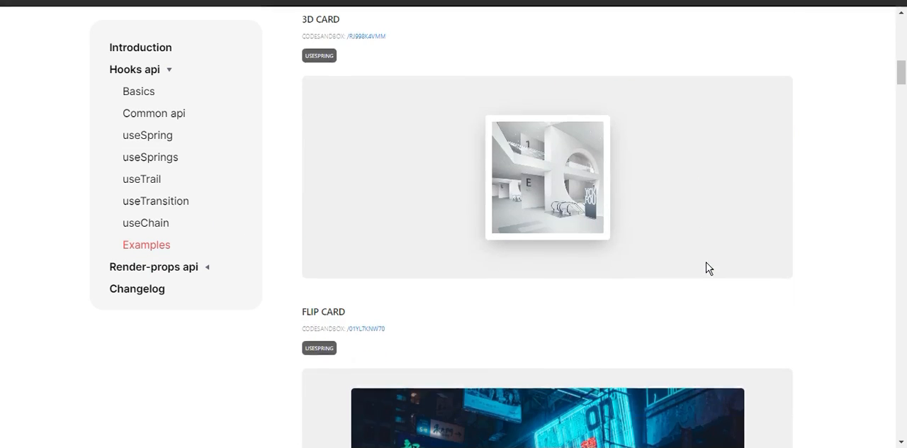
pyautogui.scroll(-3)
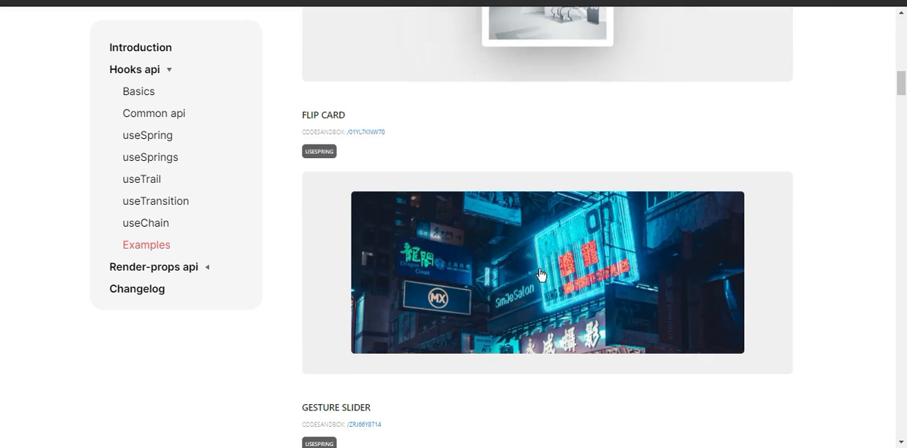
pyautogui.scroll(-3)
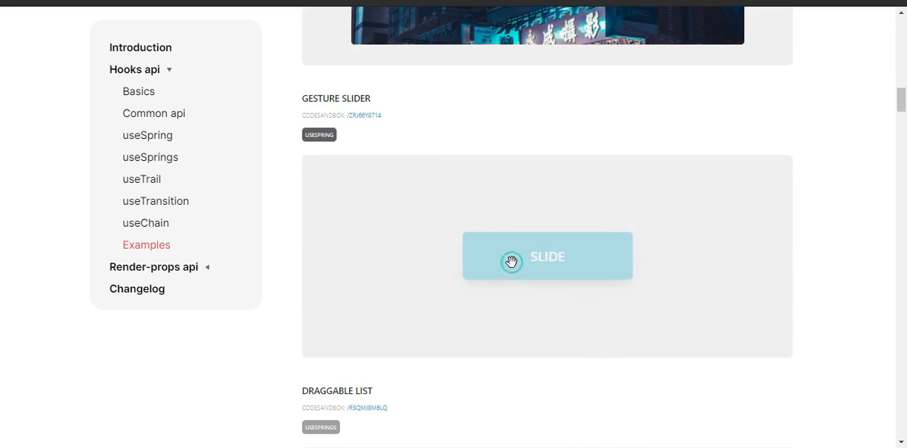
# Step: Slide the Gesture Slider demo and expand the pink box into a tile grid
pyautogui.moveTo(512, 262); pyautogui.dragTo(463, 299)
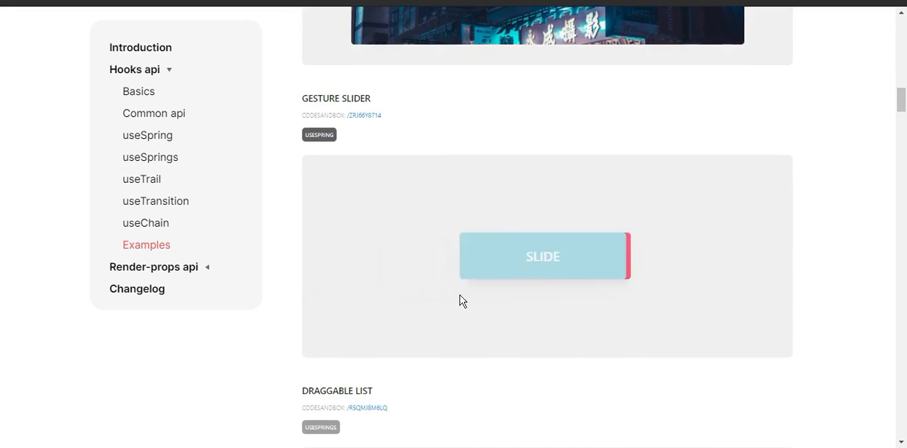
pyautogui.scroll(-3)
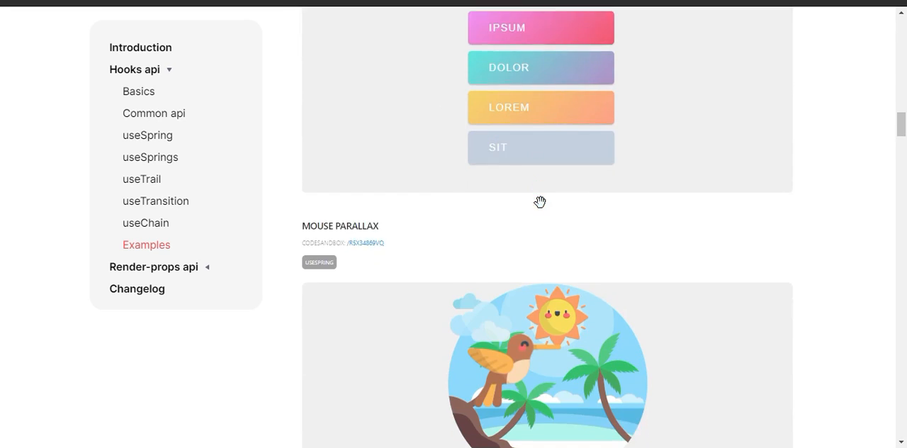
pyautogui.scroll(-3)
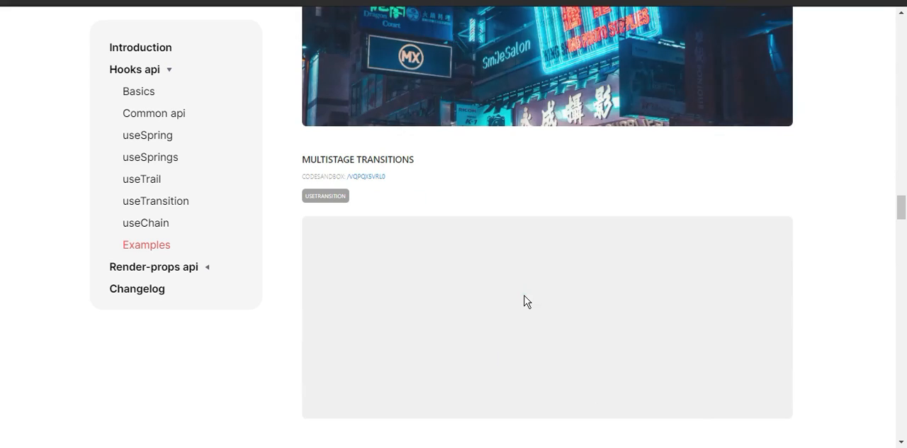
pyautogui.scroll(-3)
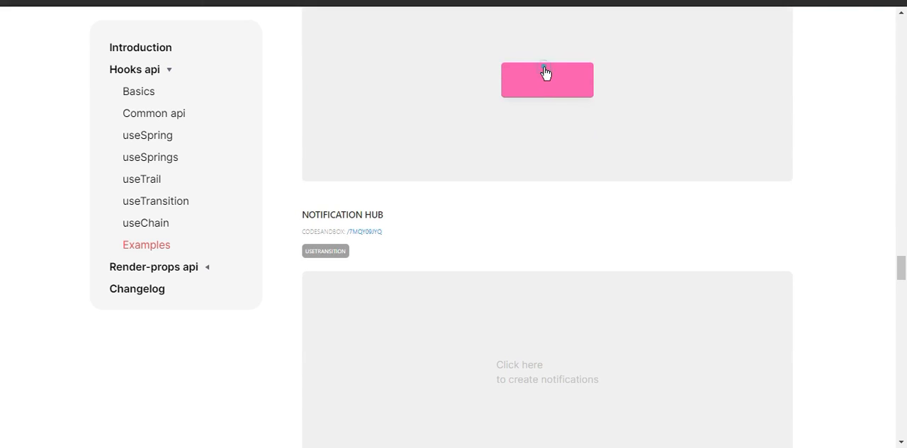
pyautogui.click(546, 79)
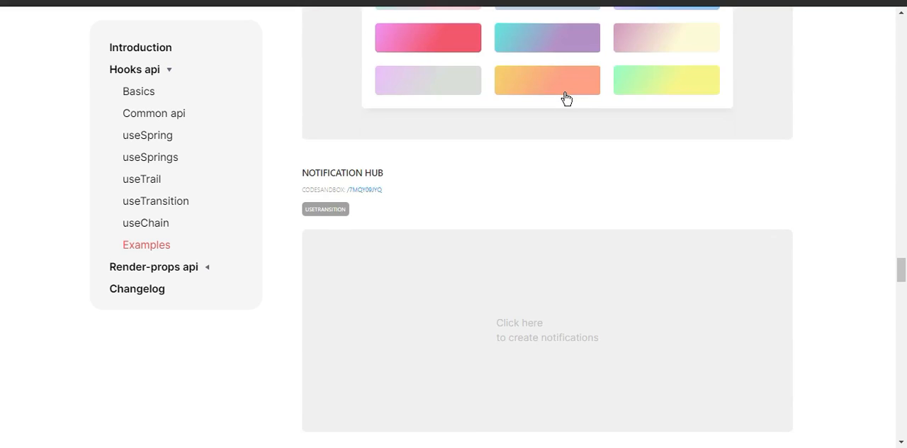
pyautogui.scroll(-3)
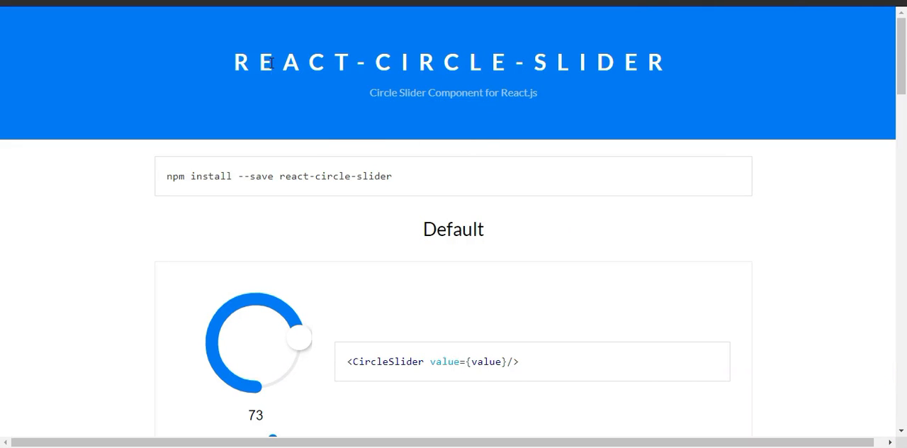
pyautogui.moveTo(460, 121)
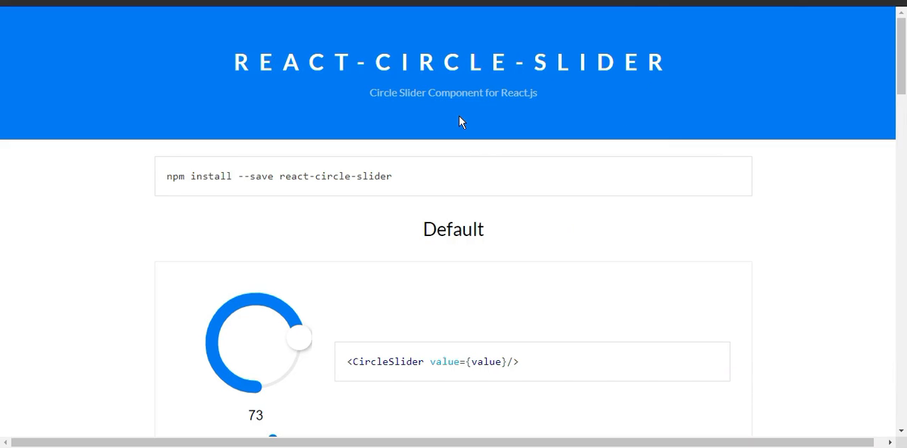
# Step: Review the npm install command and highlight the value prop in the Default CircleSlider example code
pyautogui.scroll(-3)
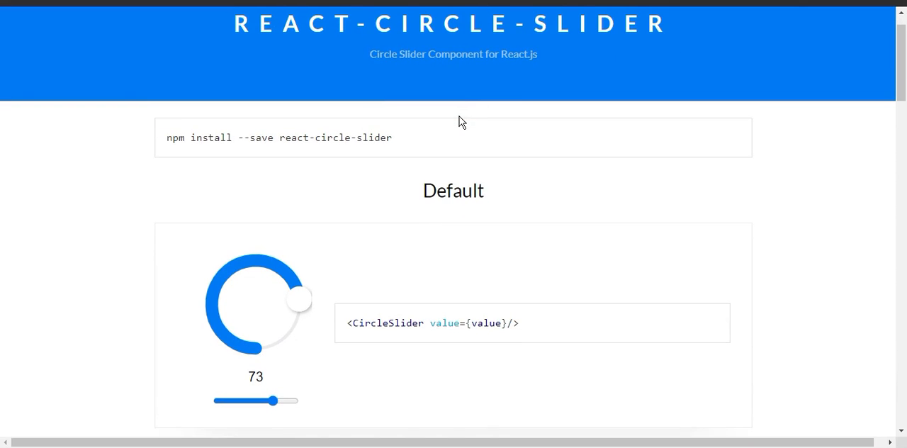
pyautogui.scroll(-3)
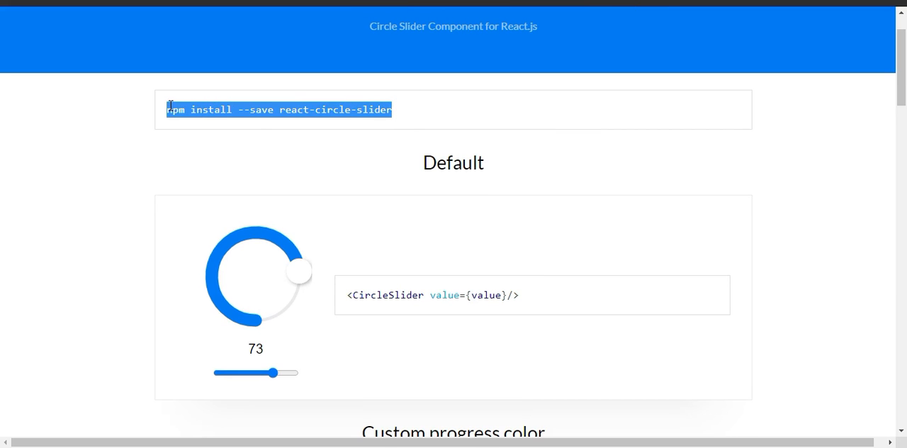
pyautogui.click(382, 121)
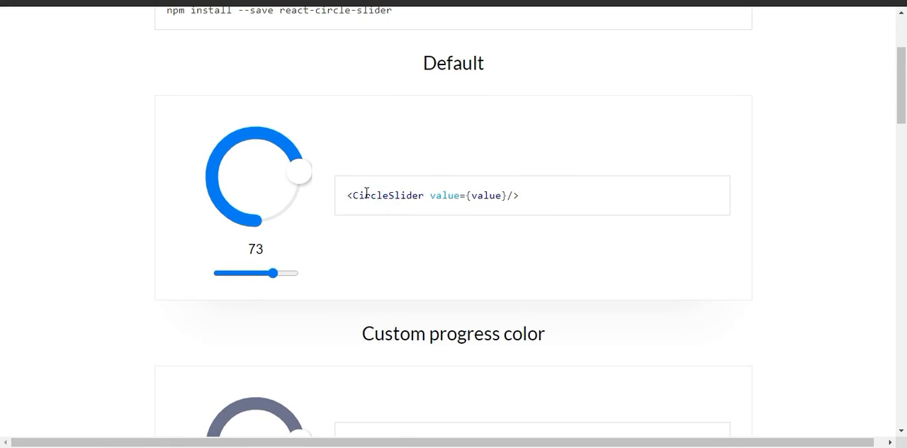
pyautogui.doubleClick(387, 195)
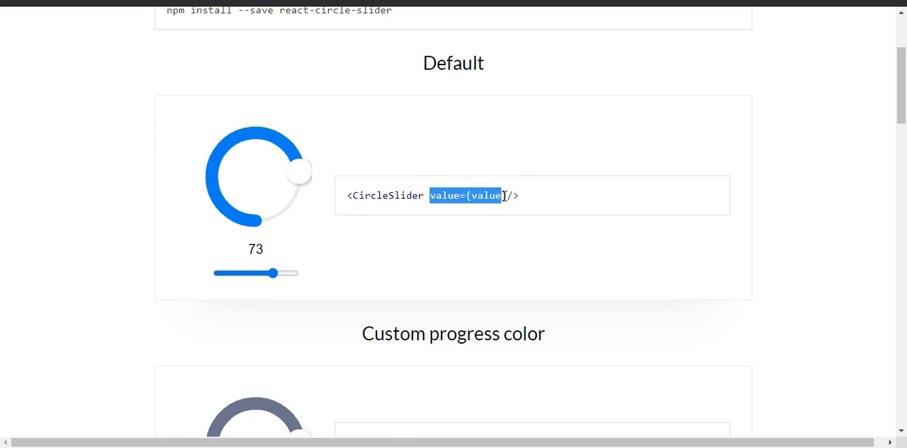
pyautogui.doubleClick(486, 196)
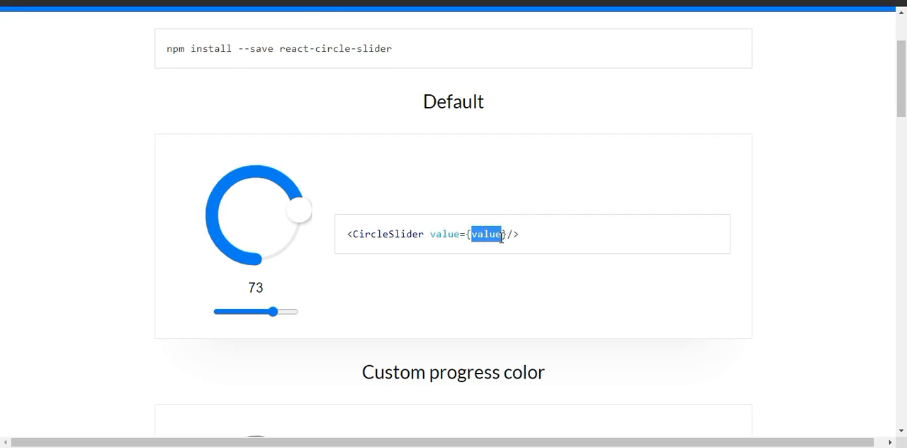
pyautogui.scroll(-3)
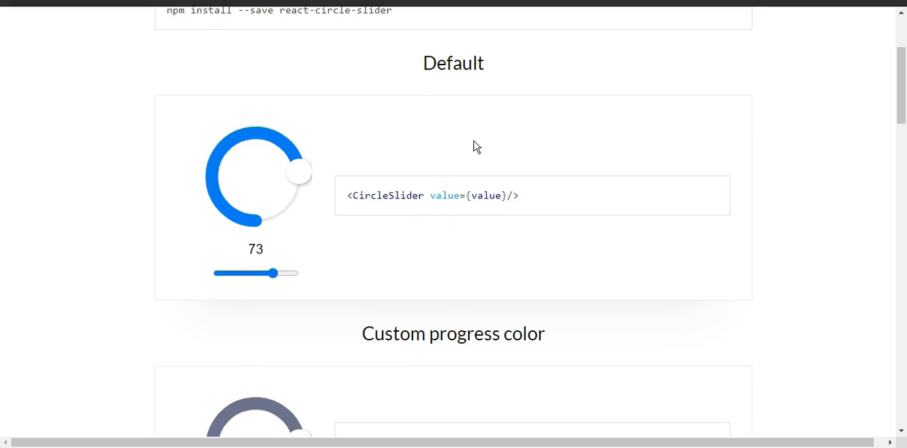
pyautogui.scroll(-3)
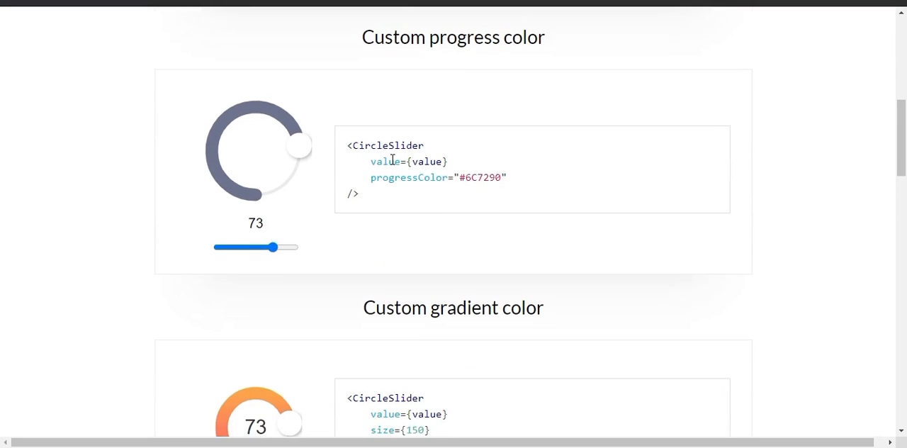
pyautogui.scroll(-3)
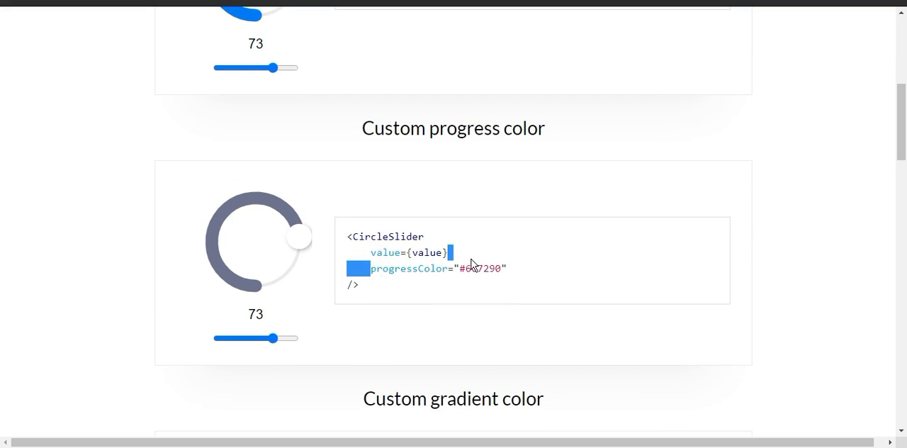
pyautogui.scroll(-3)
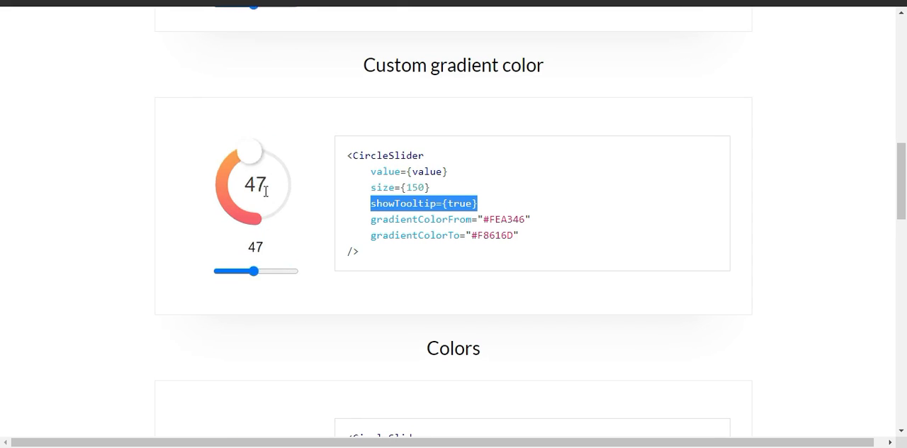
pyautogui.scroll(-3)
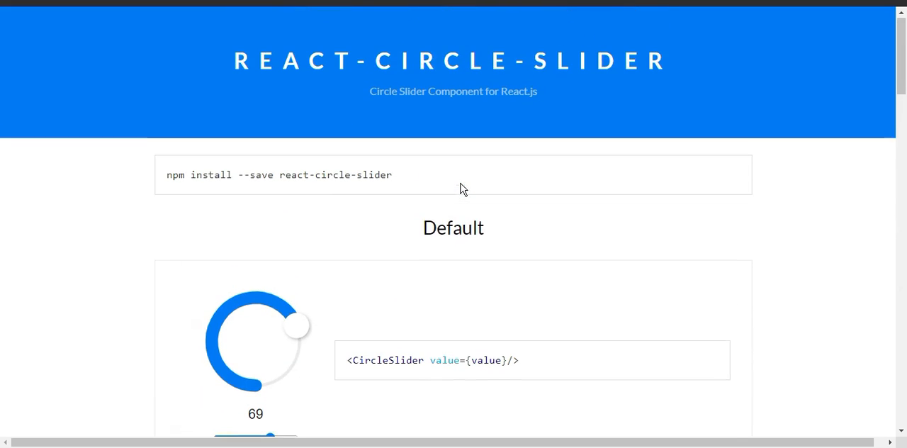
pyautogui.scroll(-3)
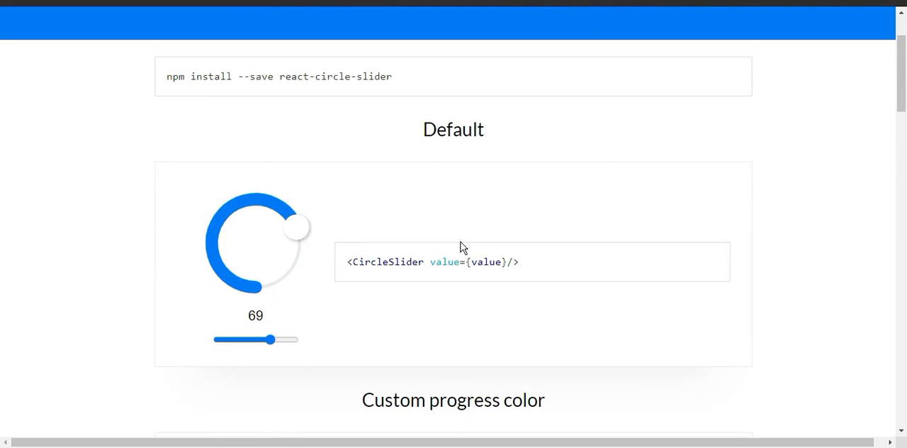